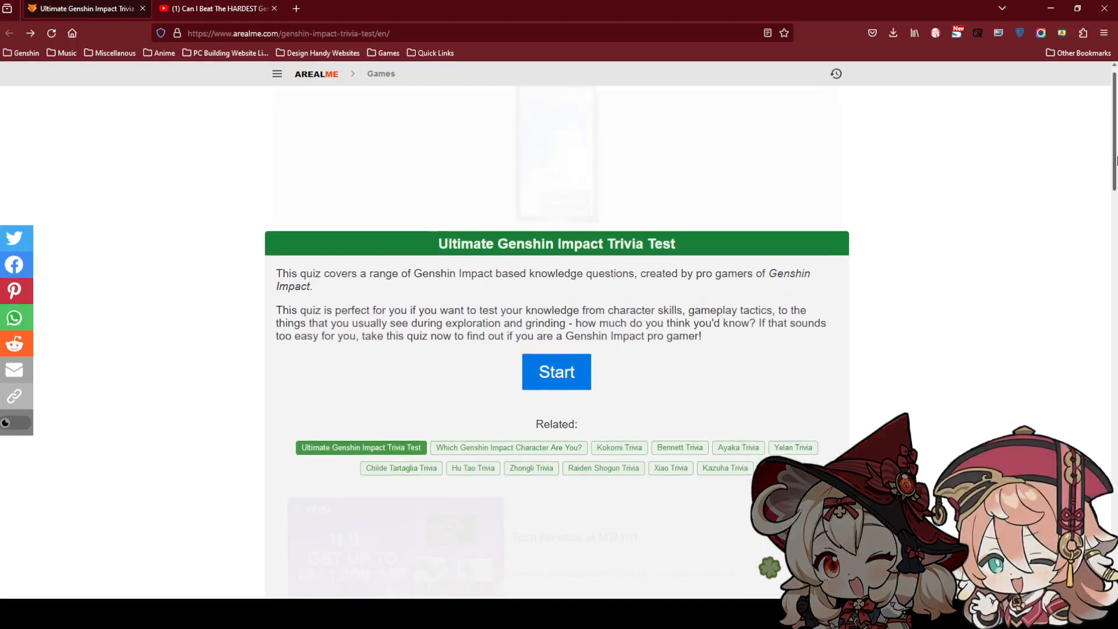
Scroll down the page and start the Ultimate Genshin Impact Trivia Test.
scroll(down, 3)
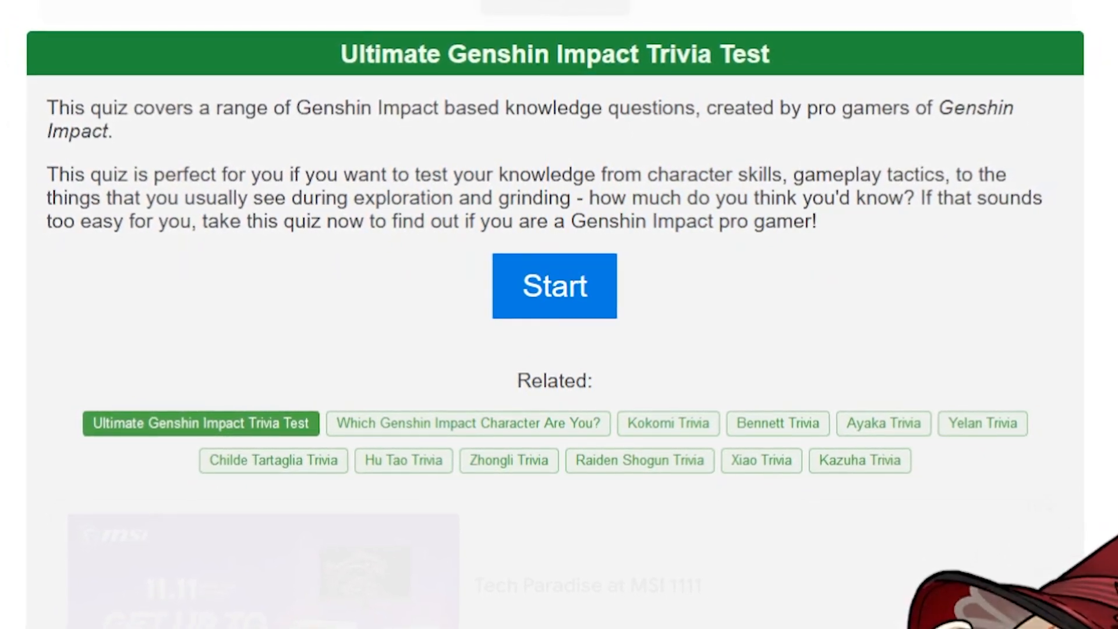
scroll(down, 3)
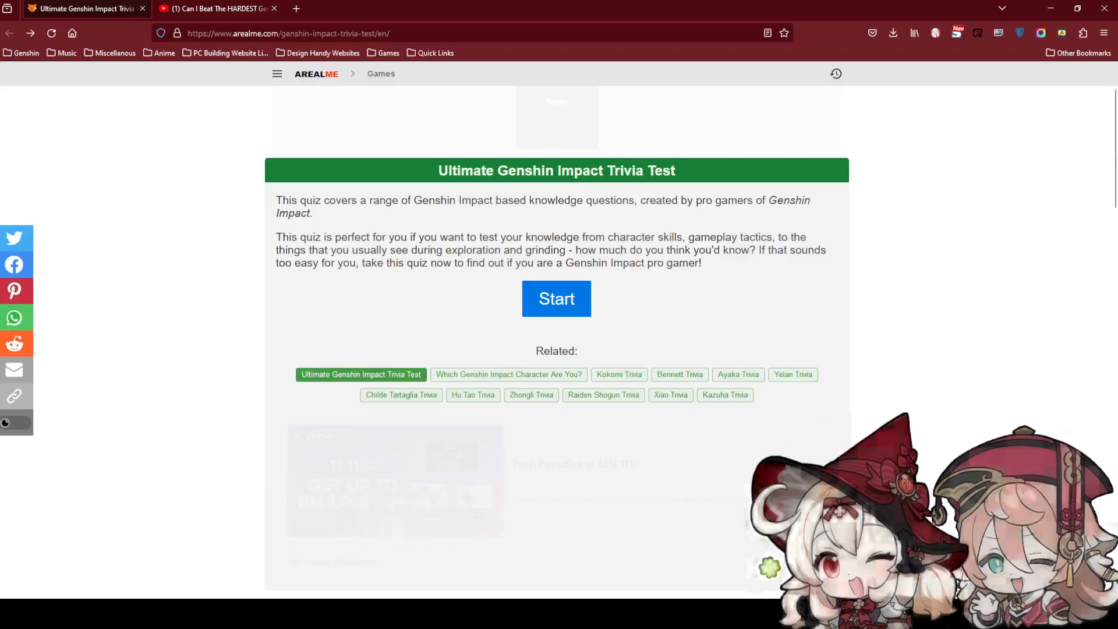
click(556, 298)
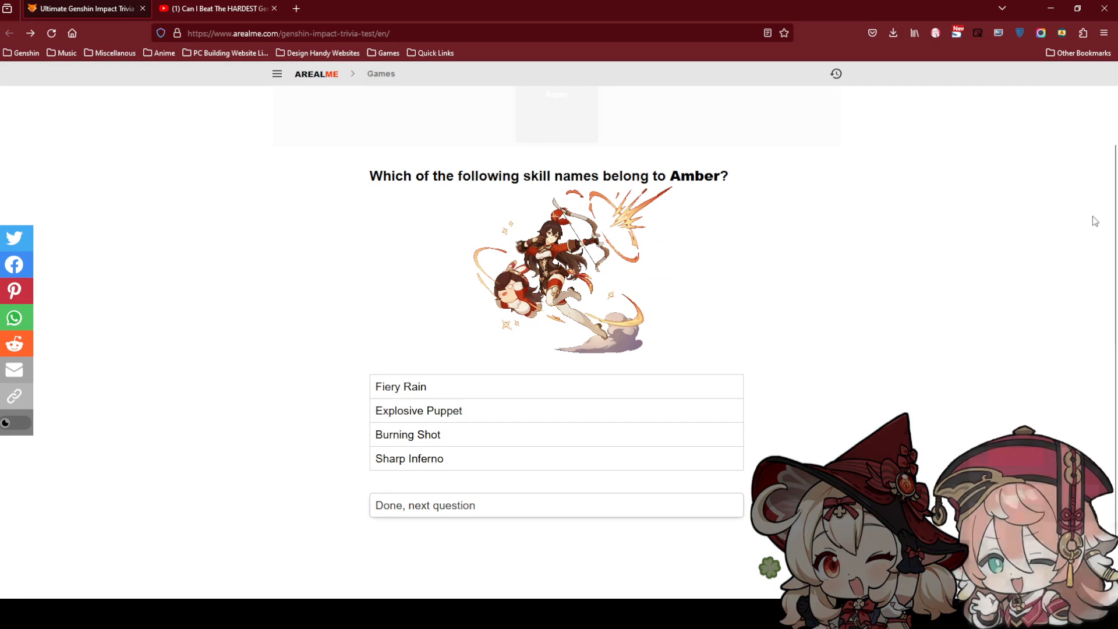
Mark Fiery Rain, Explosive Puppet and Sharp Inferno as Amber's skills.
scroll(down, 3)
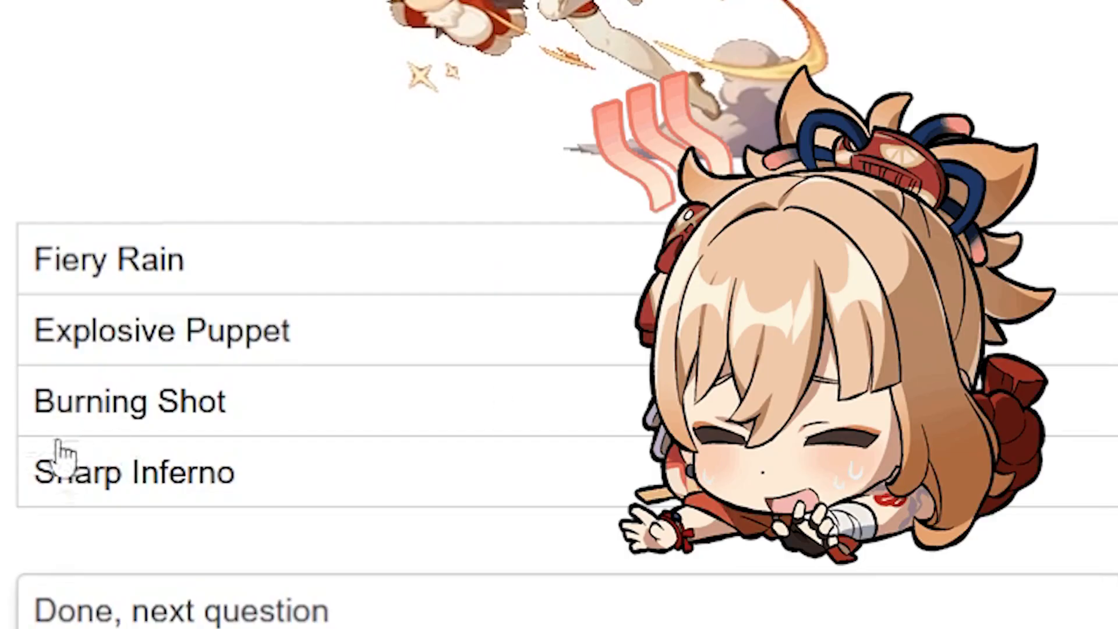
mouse_move(64, 343)
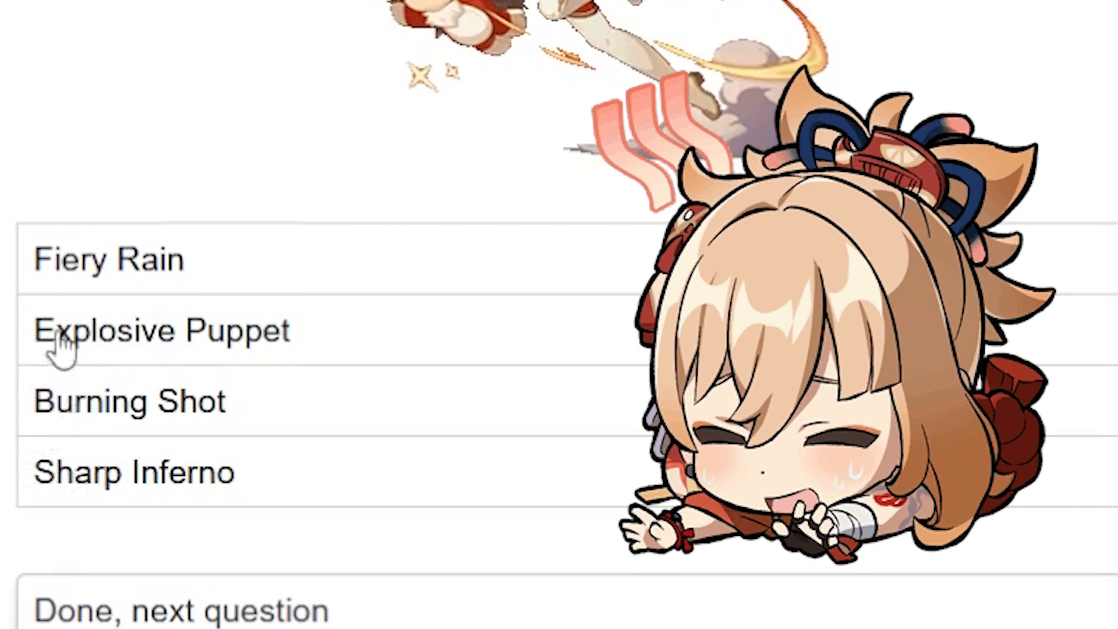
click(419, 407)
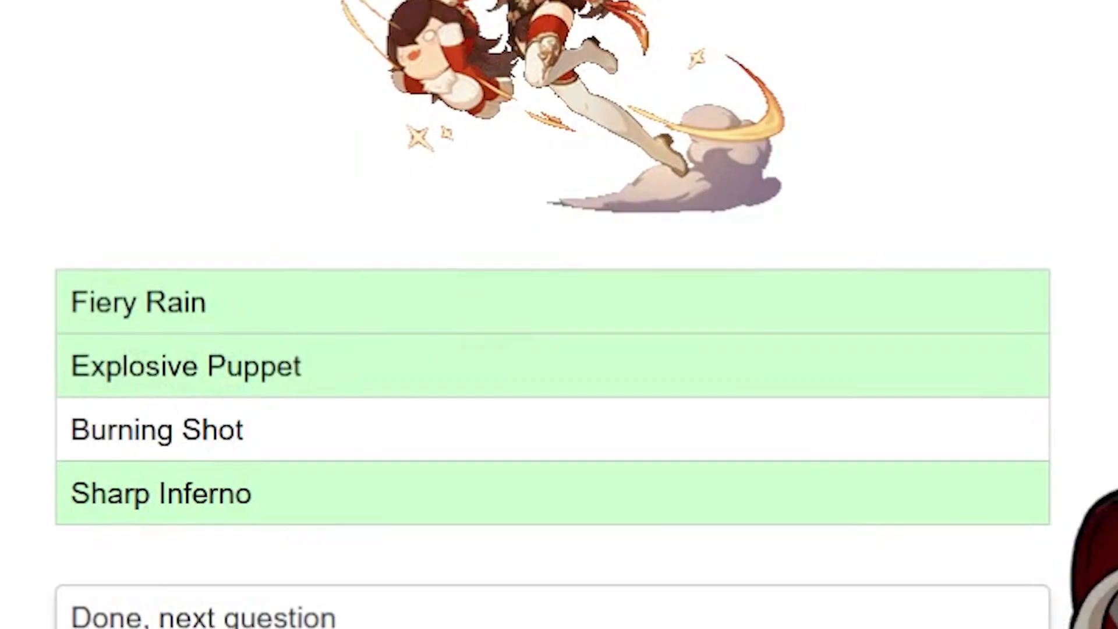
click(185, 366)
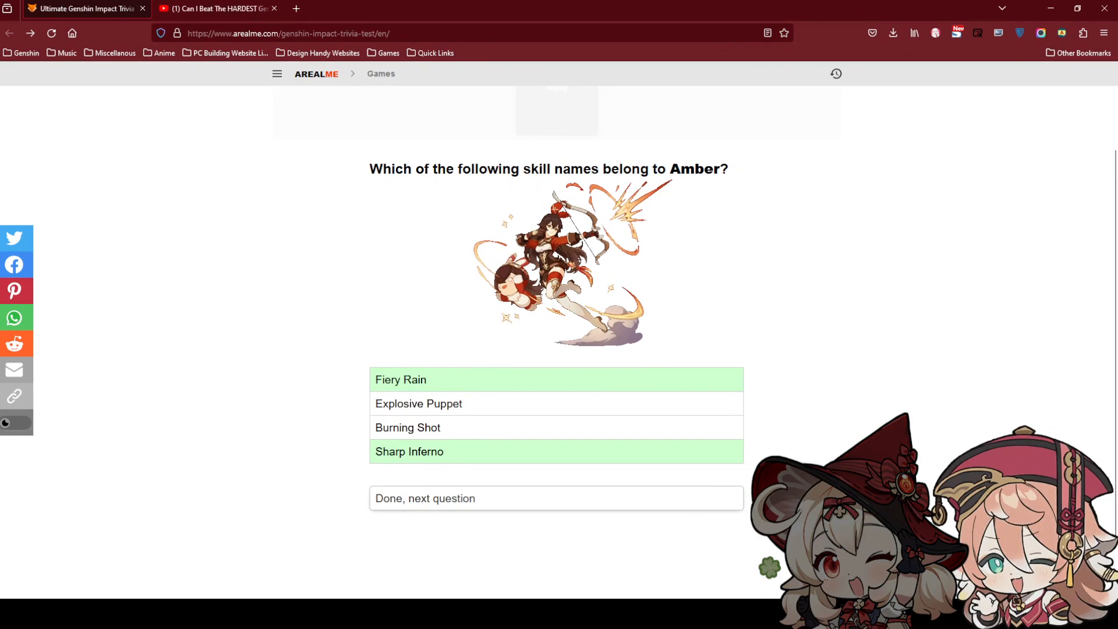
mouse_move(400, 407)
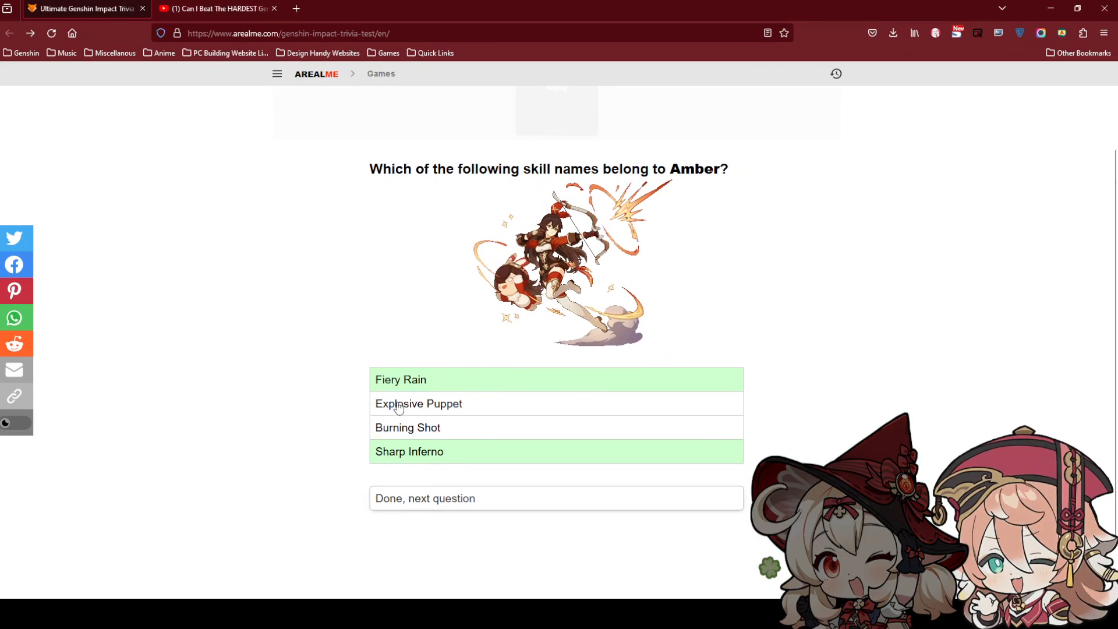
click(418, 404)
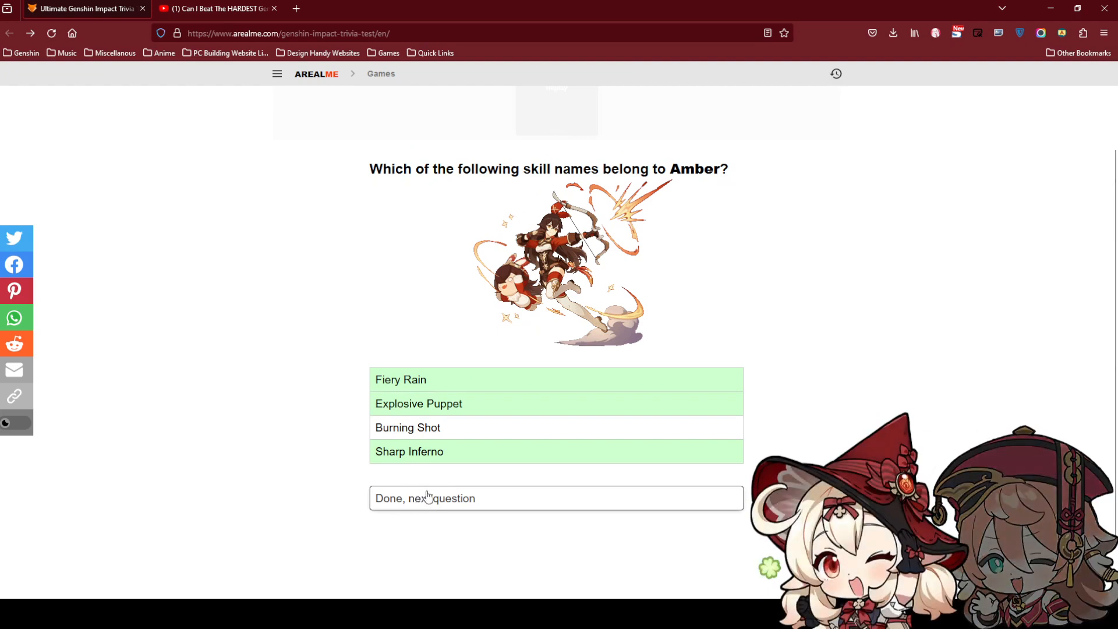
Submit the Amber answer, then rank Ayaka & Yoimiya first and Raiden & Kokomi second.
click(556, 498)
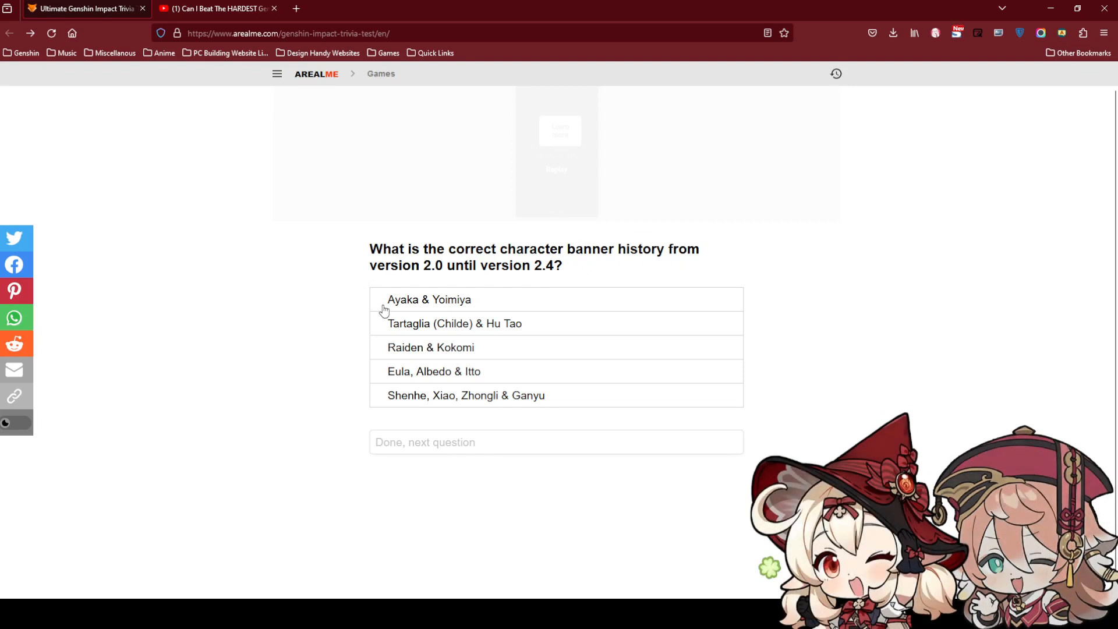
click(428, 299)
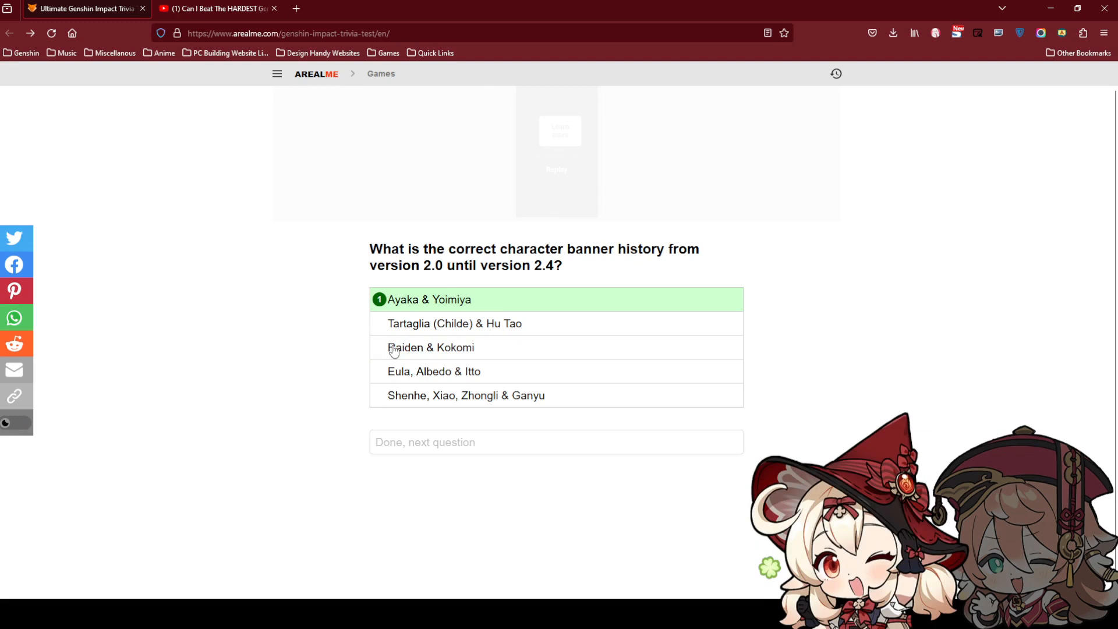
click(431, 347)
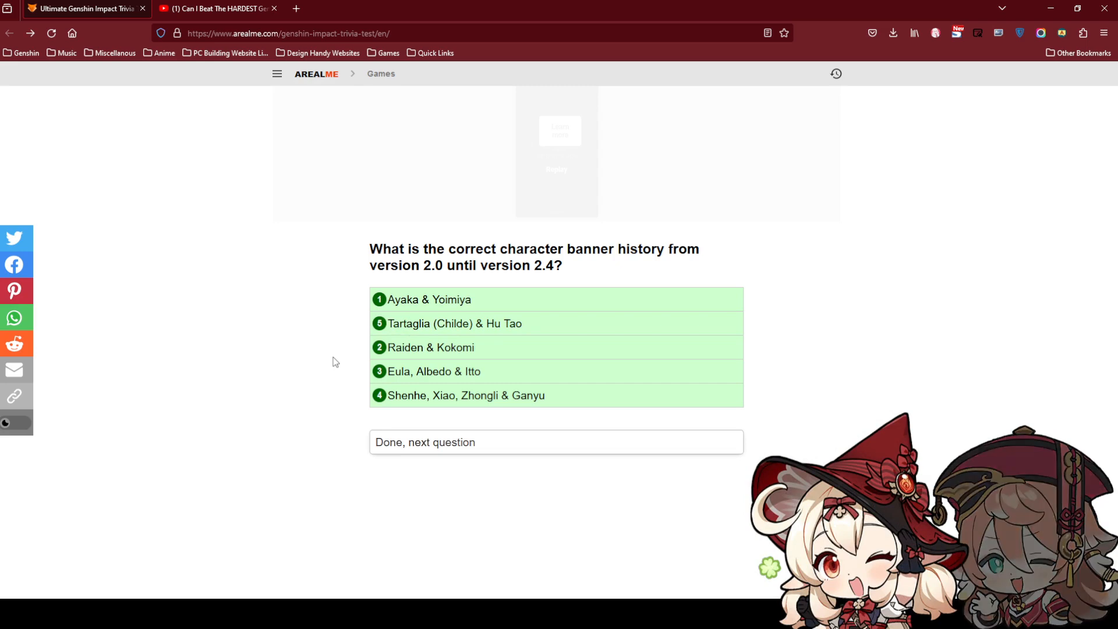
Submit the banner order and scroll down to the Kujou Sara birthday question.
click(556, 442)
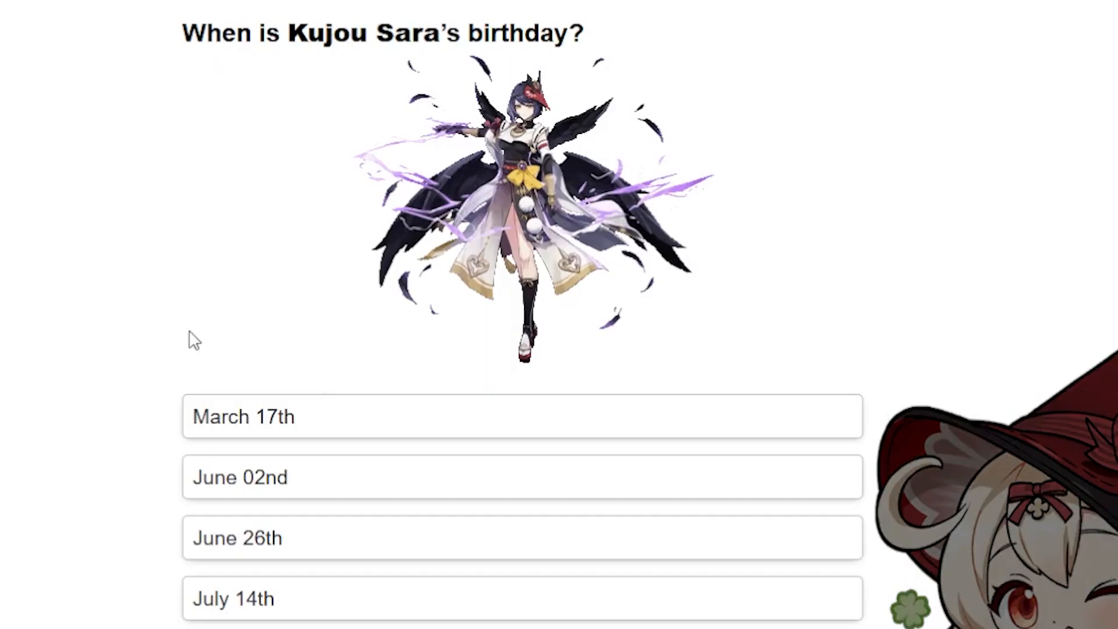
scroll(down, 3)
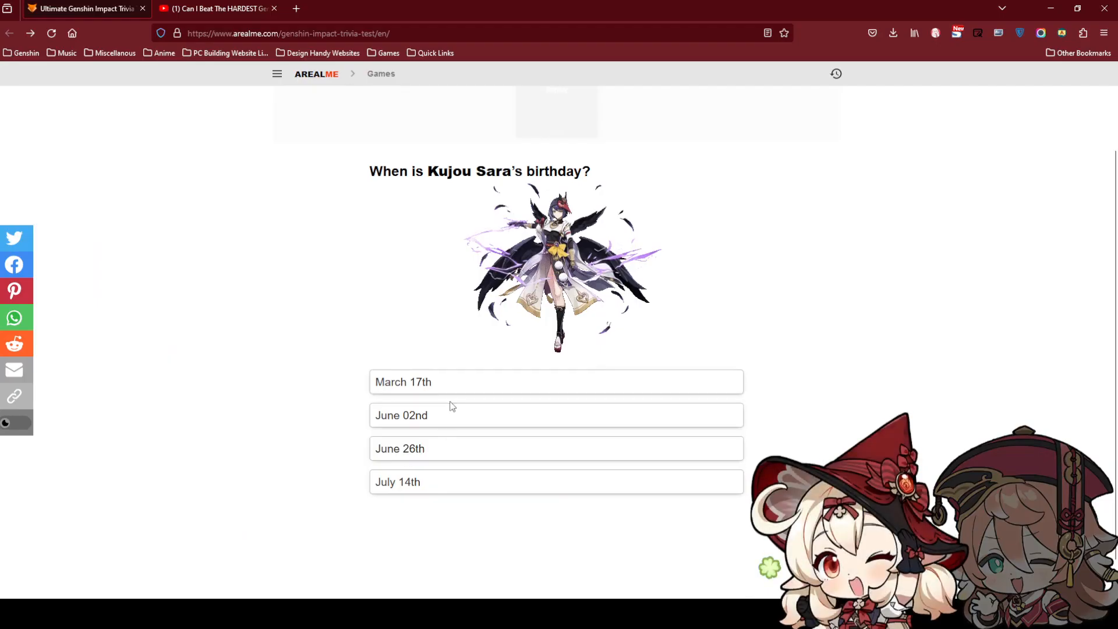
scroll(down, 3)
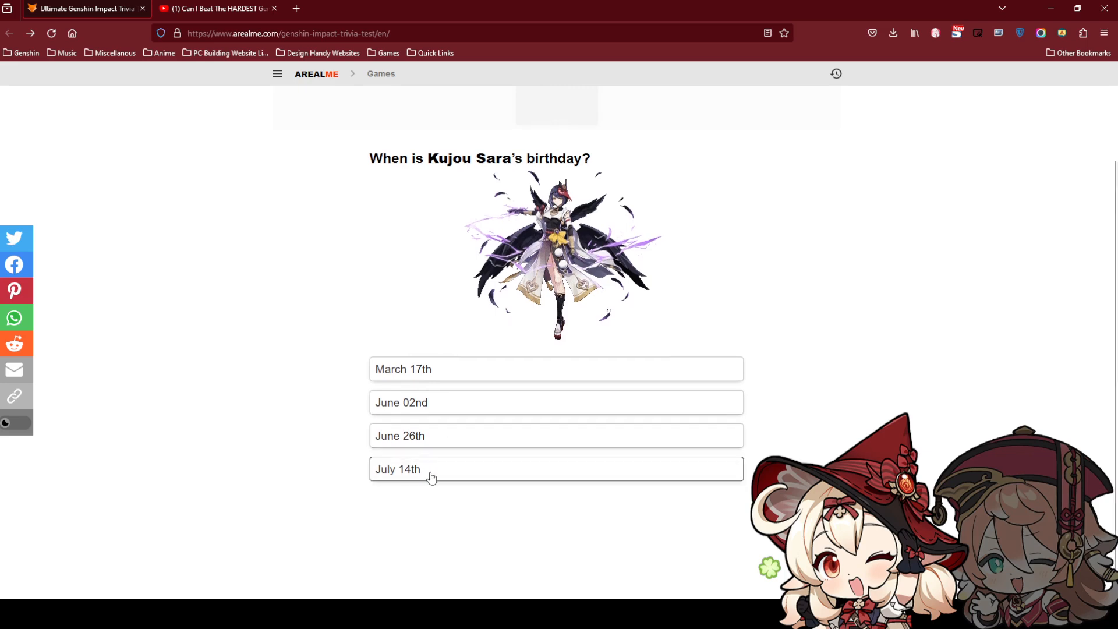
mouse_move(448, 436)
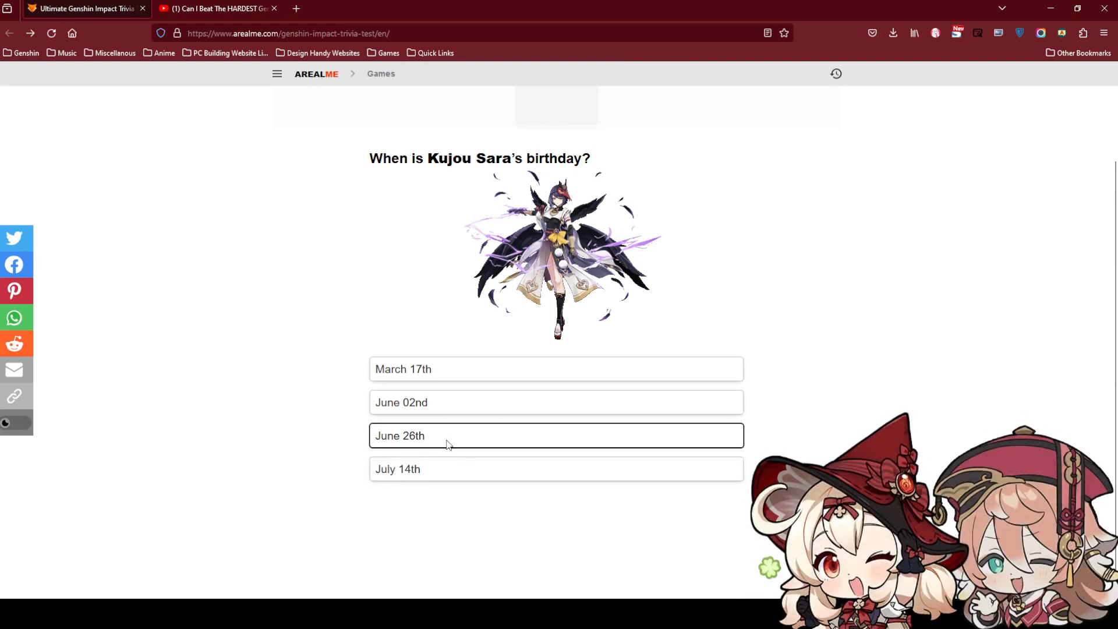
Answer June 26th for Kujou Sara's birthday and 6 Resonant Waves fortify stacks.
click(556, 436)
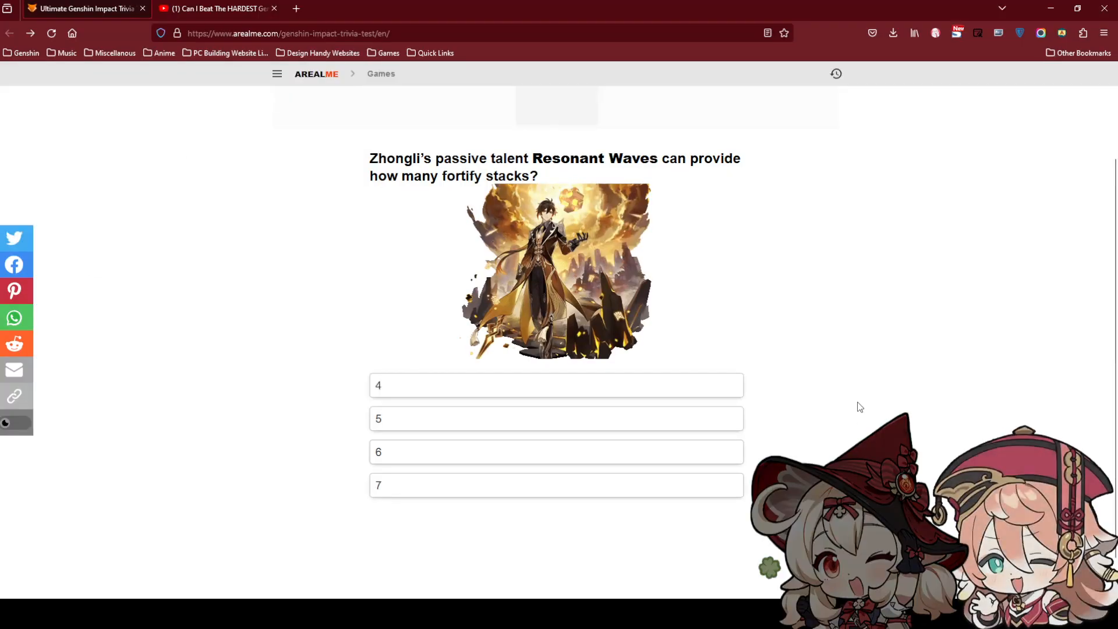
mouse_move(740, 446)
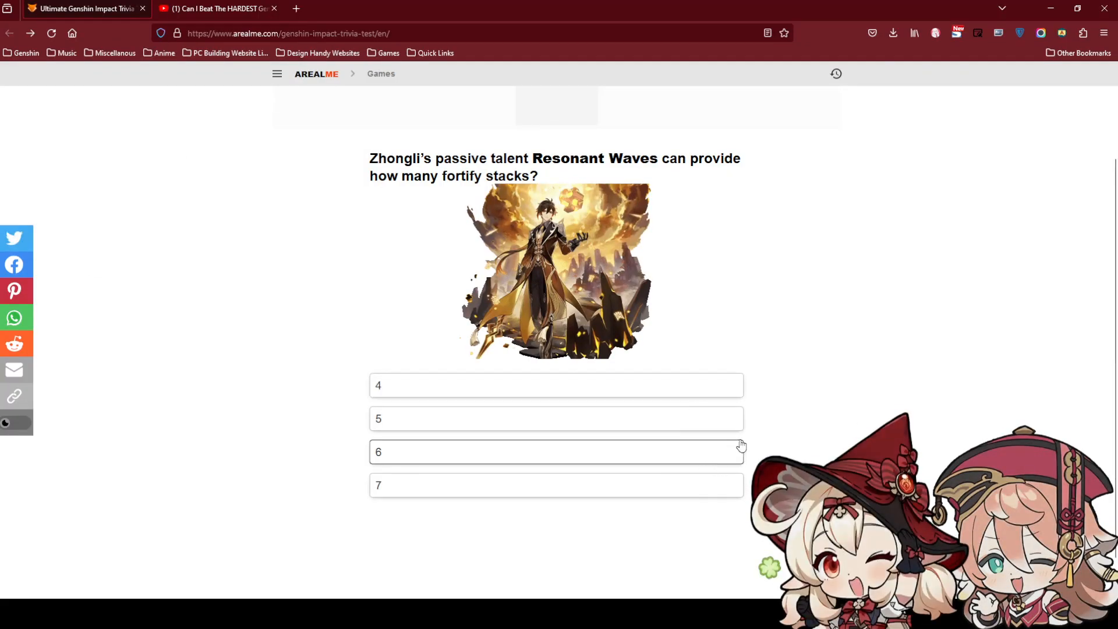
click(218, 9)
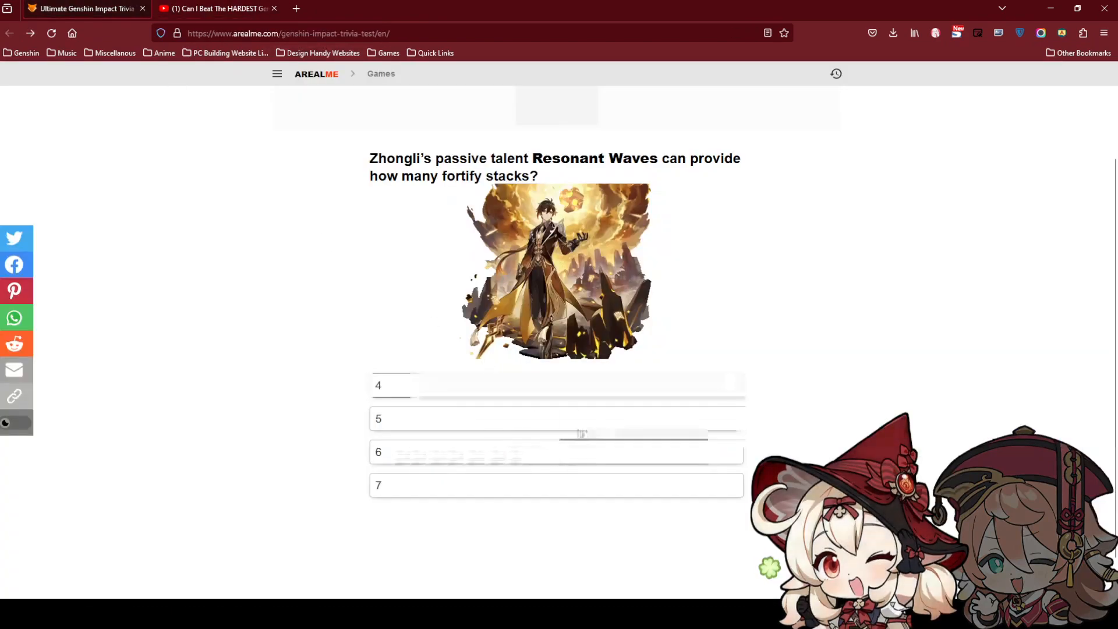
mouse_move(645, 458)
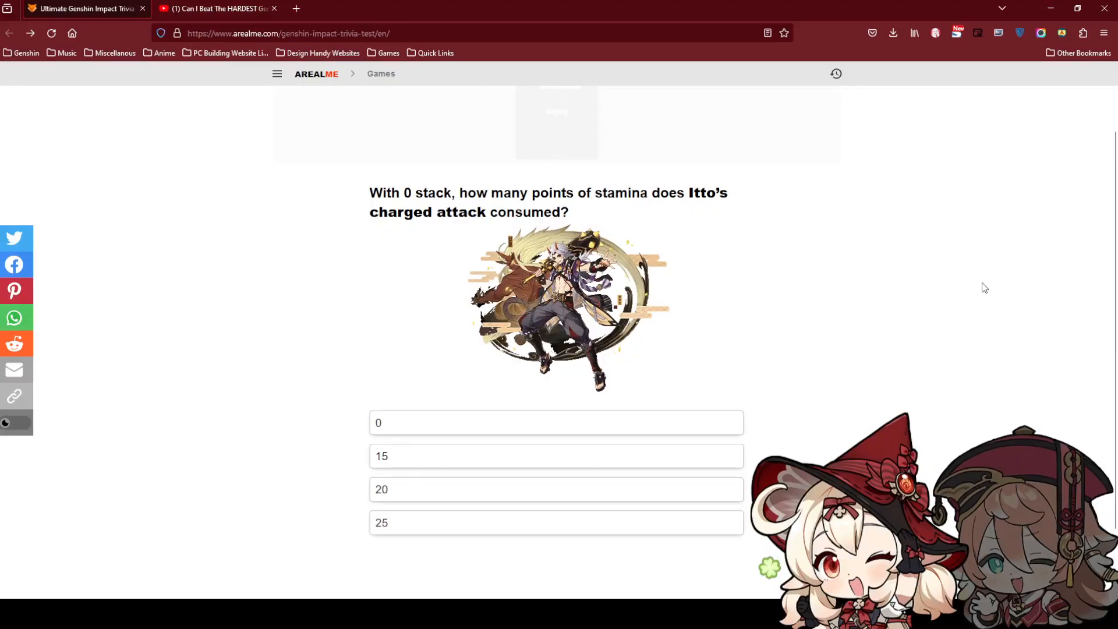
mouse_move(946, 325)
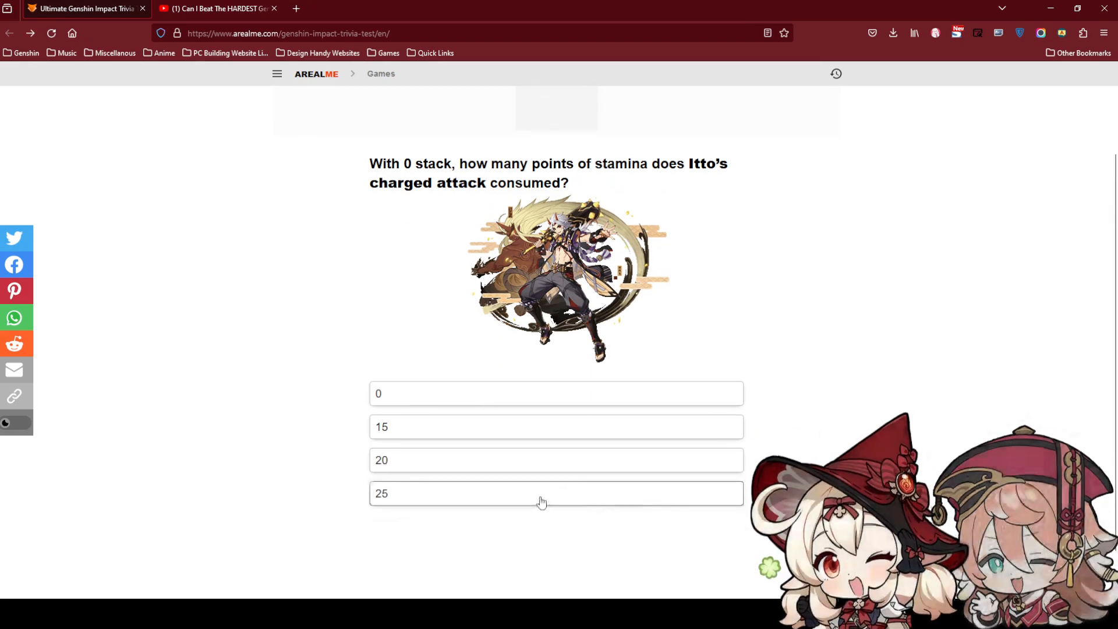
Answer 25 stamina for Itto, then keep only Kazuha and Tartaglia on skill-CD question.
click(556, 492)
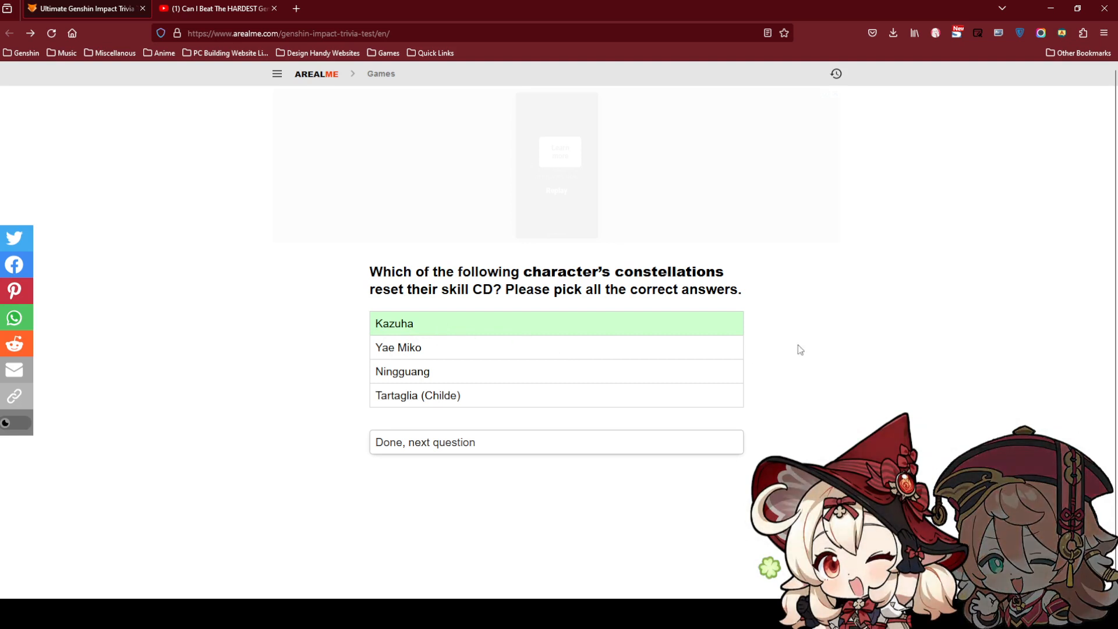
mouse_move(830, 351)
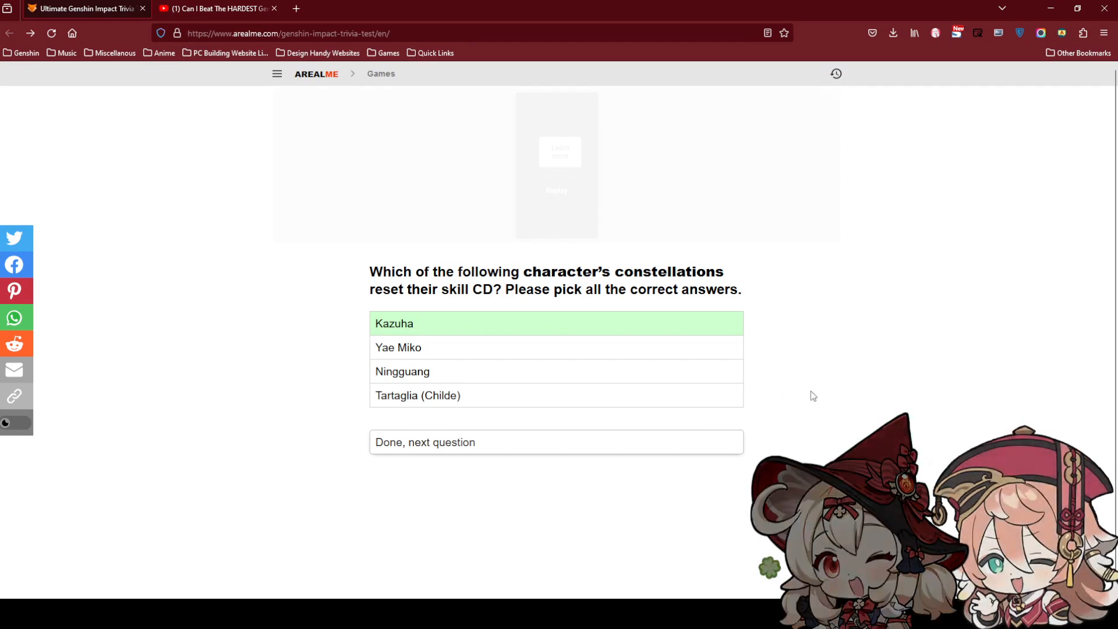
click(556, 395)
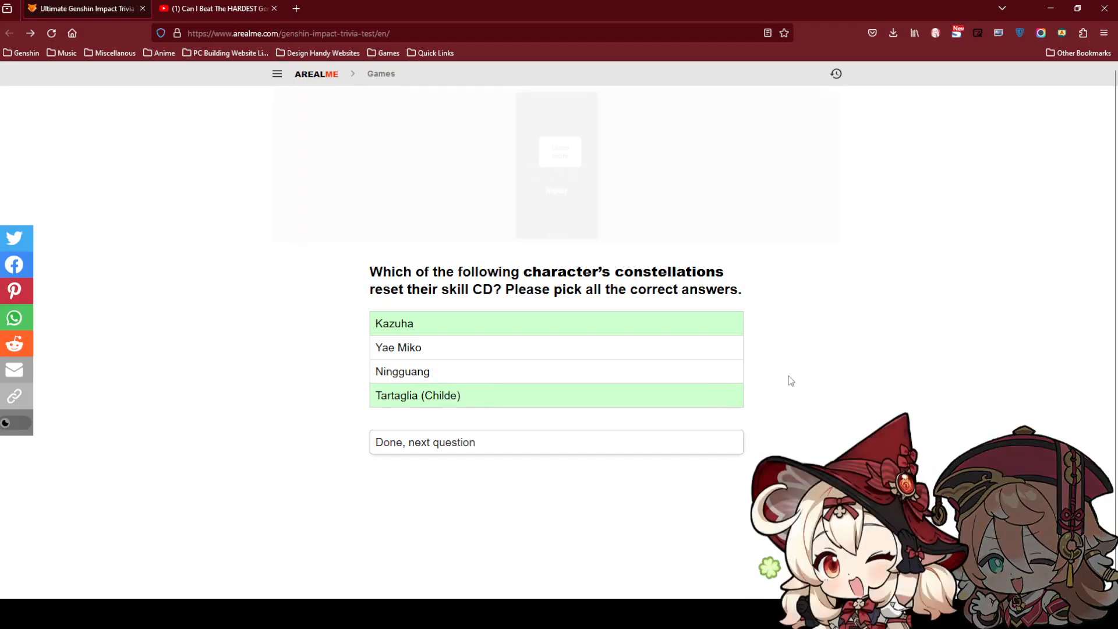
mouse_move(793, 375)
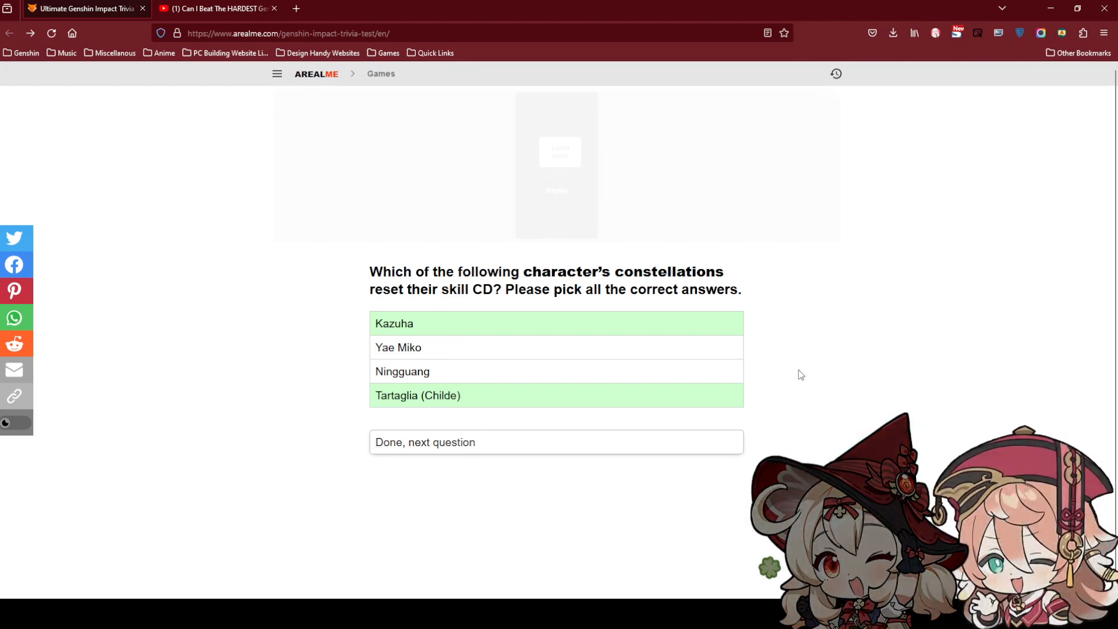
mouse_move(736, 378)
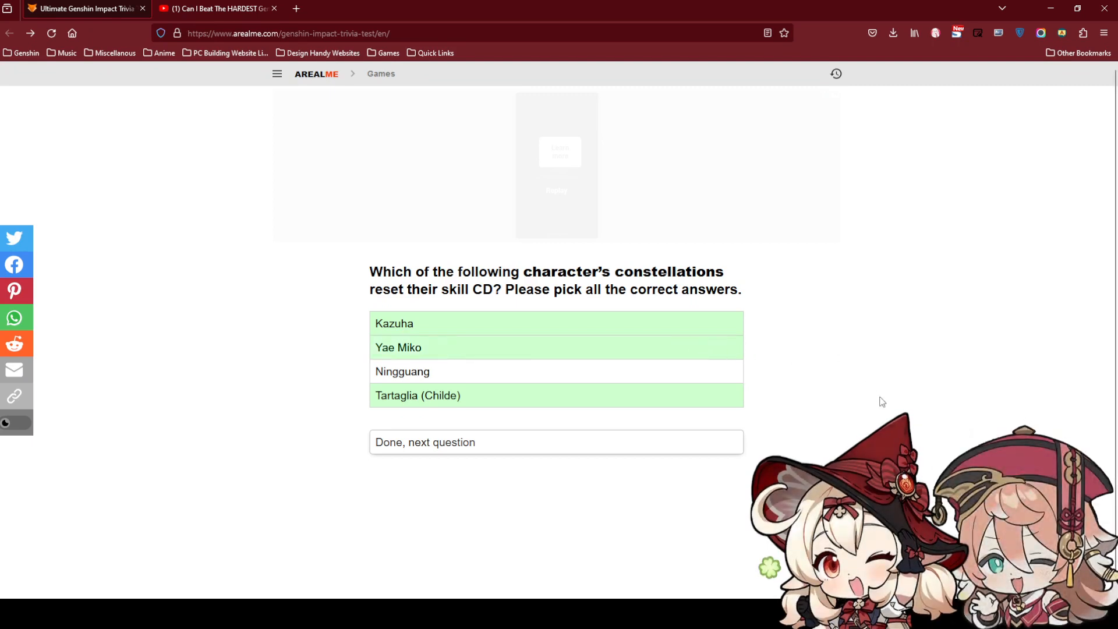
click(397, 348)
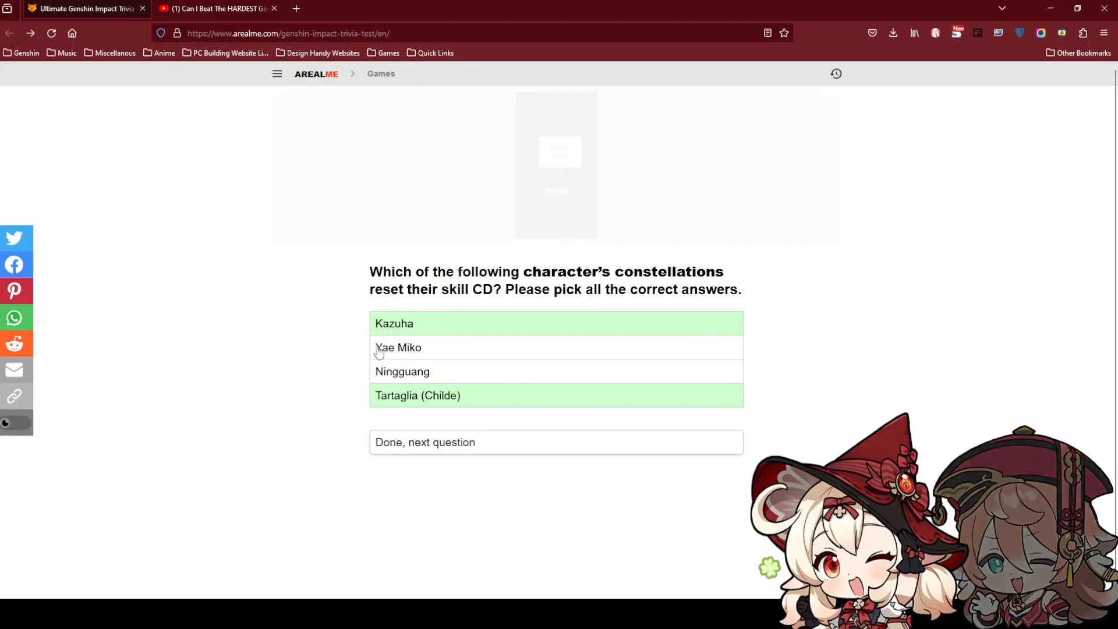
mouse_move(312, 371)
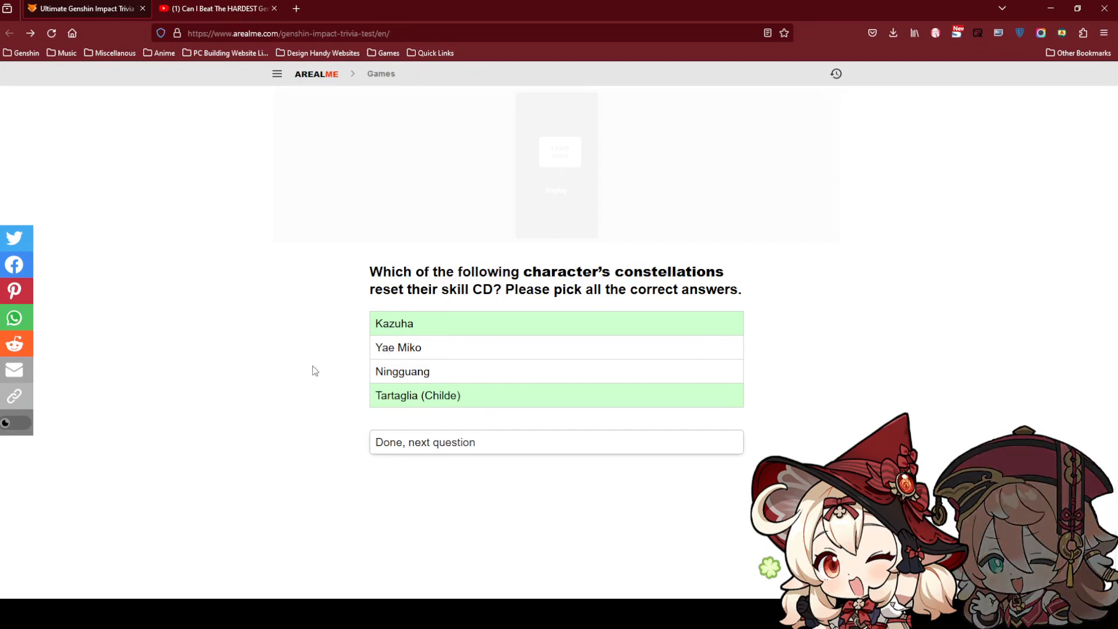
Submit Kazuha and Tartaglia, then submit City of Winds and City of Freedom for Mondstat.
click(556, 443)
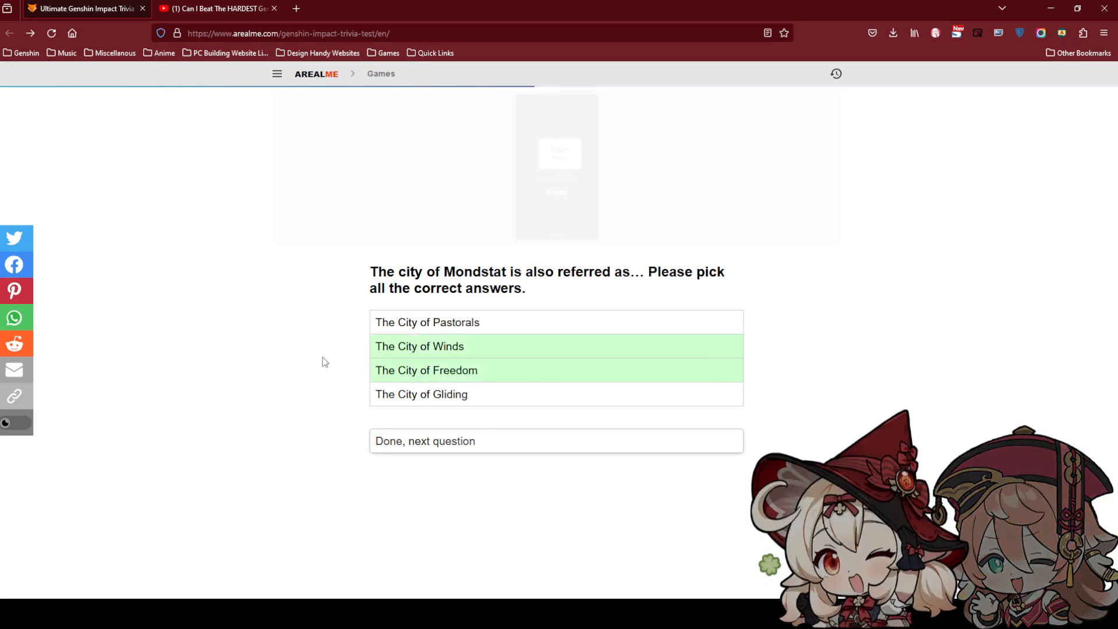
click(556, 441)
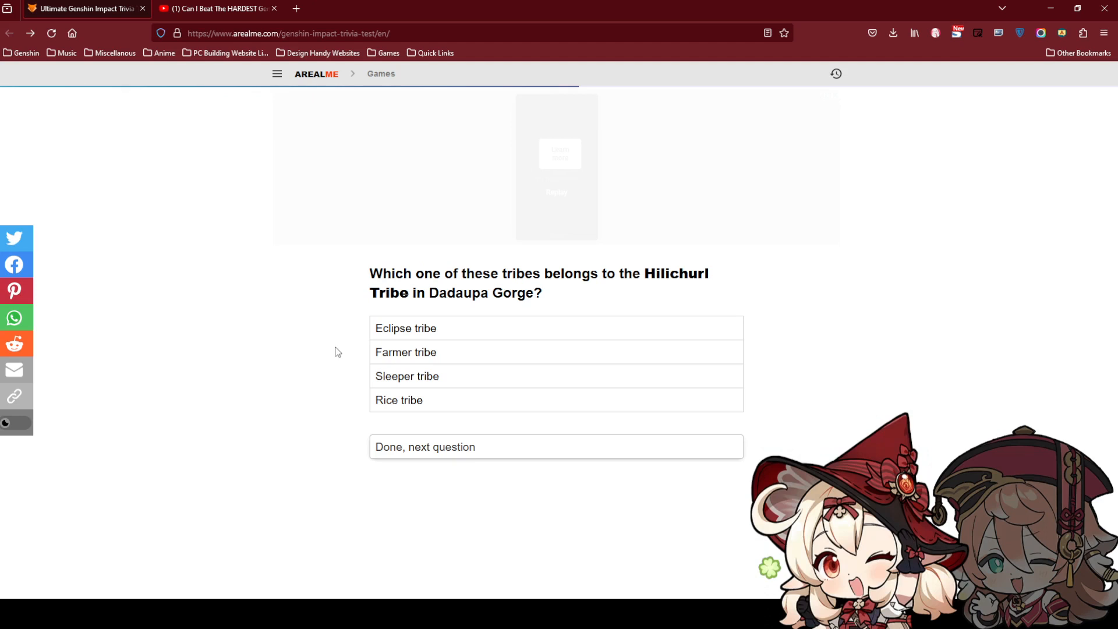
Highlight 'Dadaupa Gorge' in the hilichurl tribe question text.
double_click(482, 293)
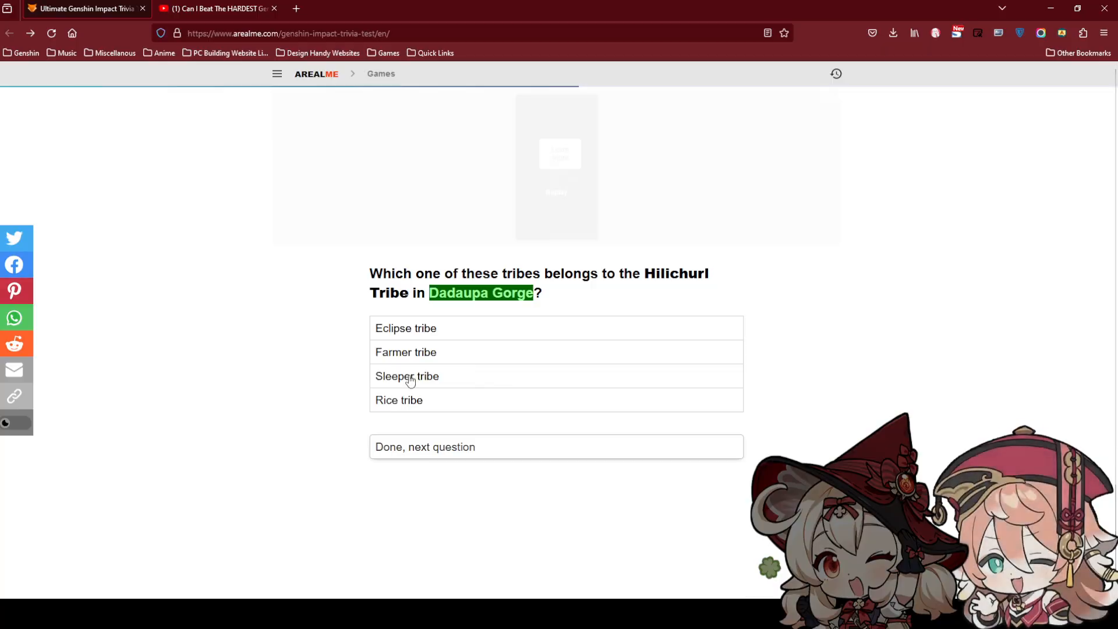
mouse_move(1007, 326)
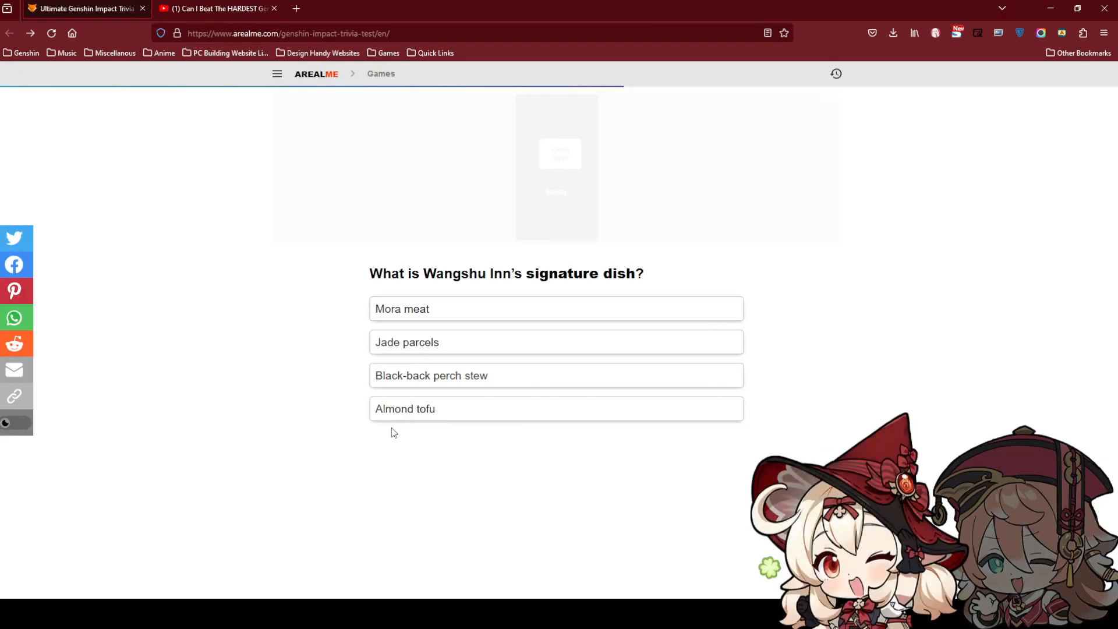
mouse_move(350, 358)
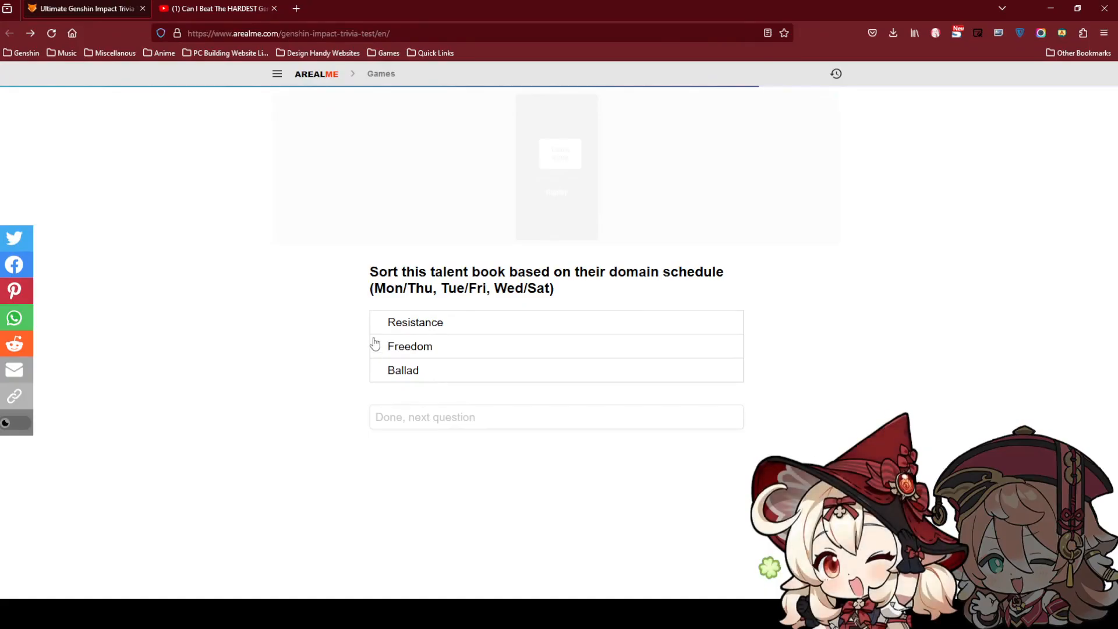
mouse_move(409, 369)
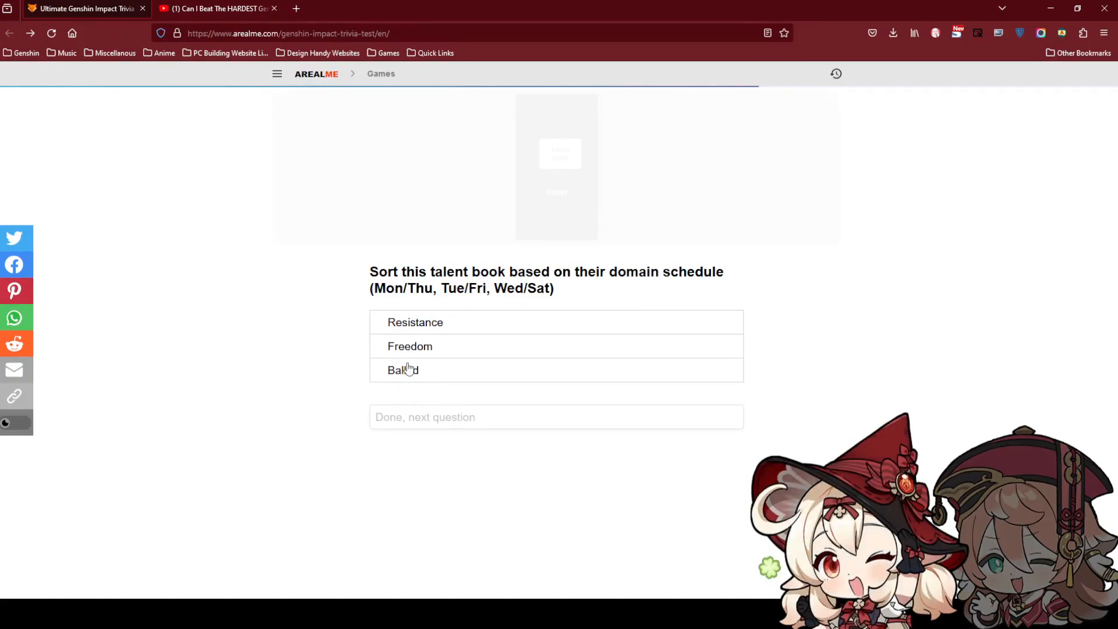
Finish ordering the talent books and mark Thoma and Xiao for the Azhdaha question.
click(403, 370)
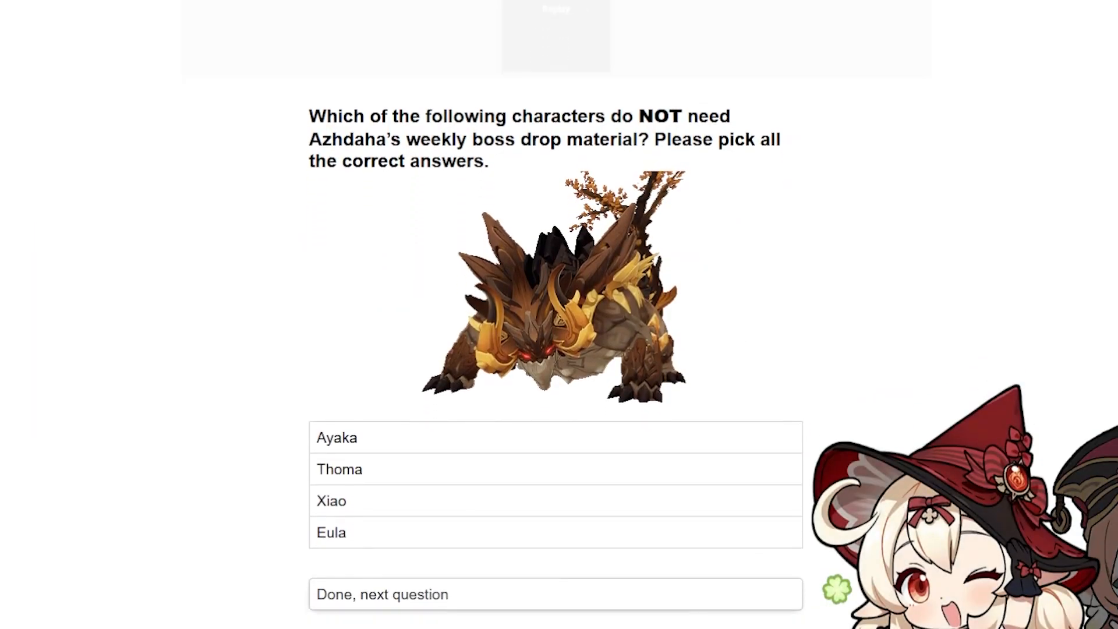
click(555, 468)
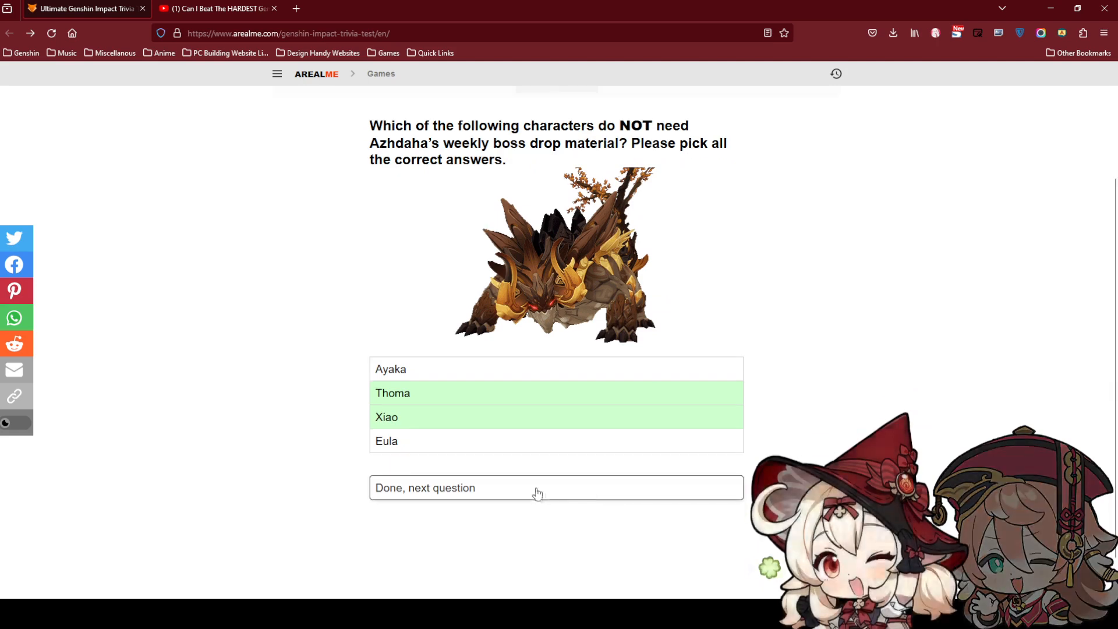
Submit Thoma and Xiao as the Azhdaha material answer.
click(556, 488)
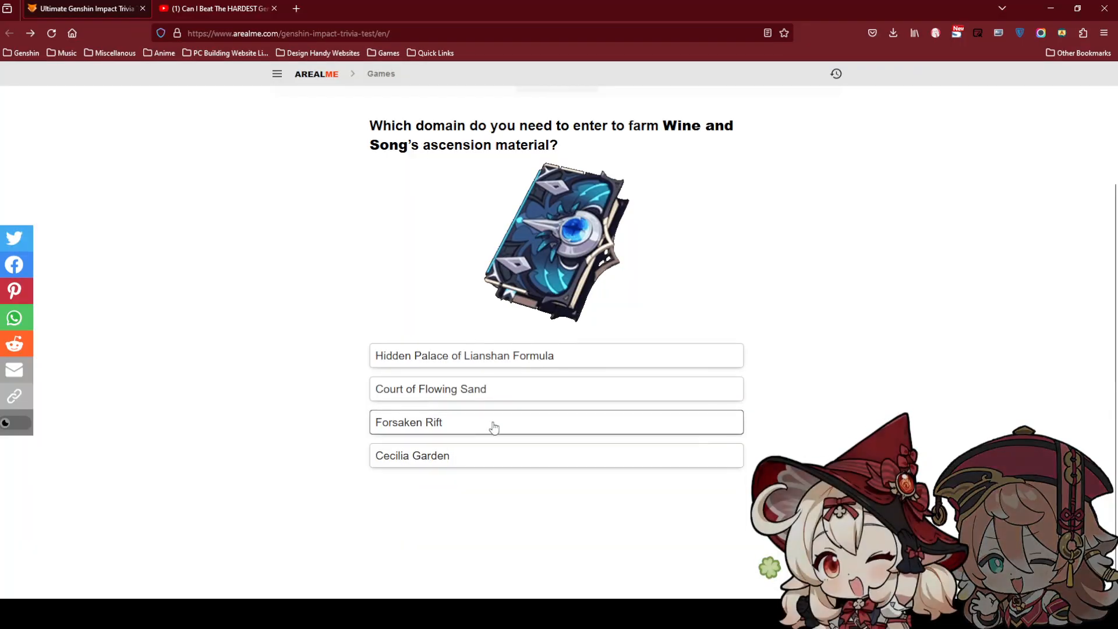
mouse_move(505, 394)
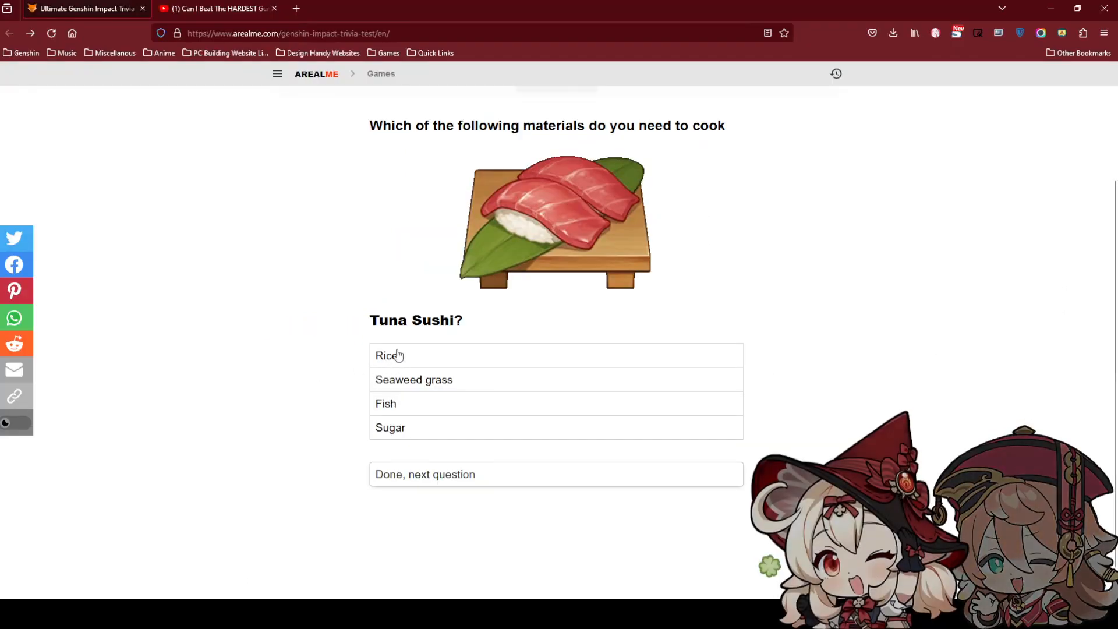
Pick Rice for Tuna Sushi and submit Rice and Fish as the ingredients.
click(387, 356)
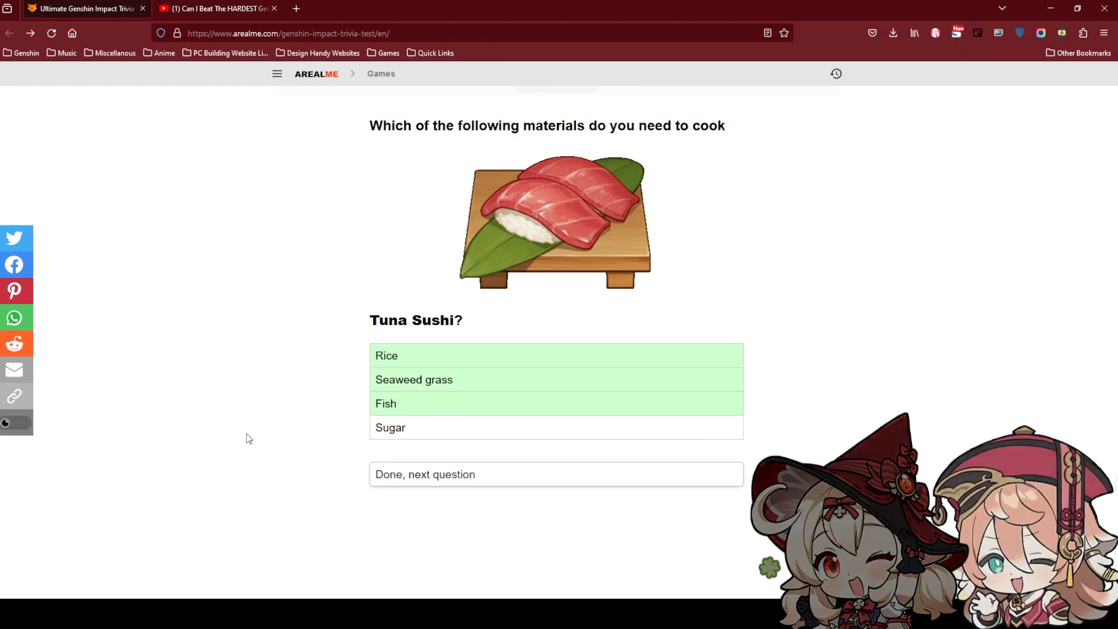
mouse_move(330, 448)
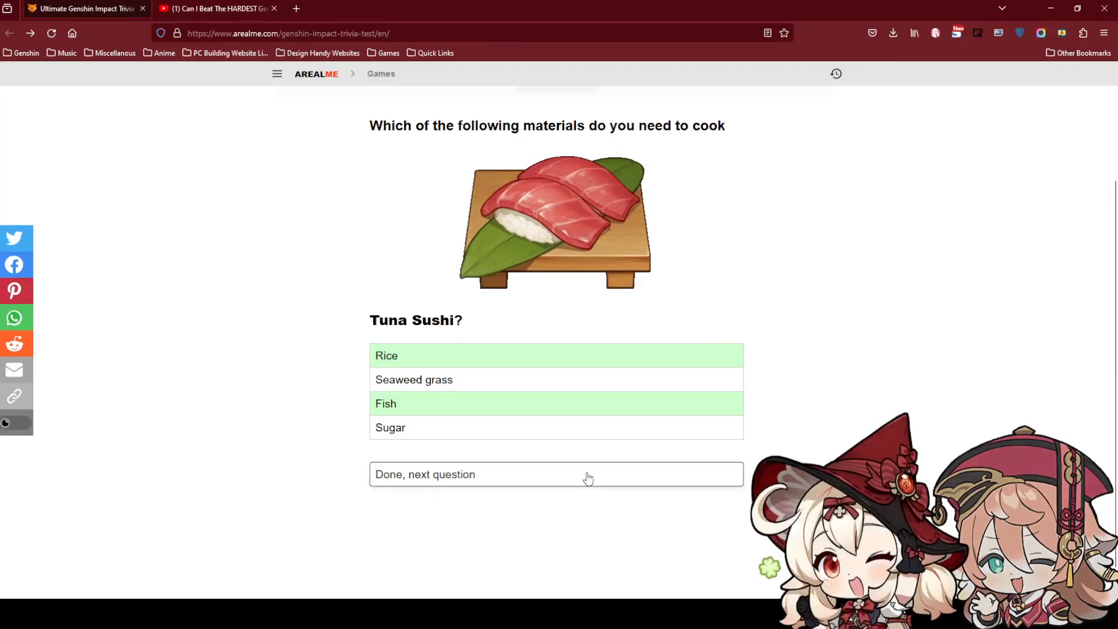
click(555, 474)
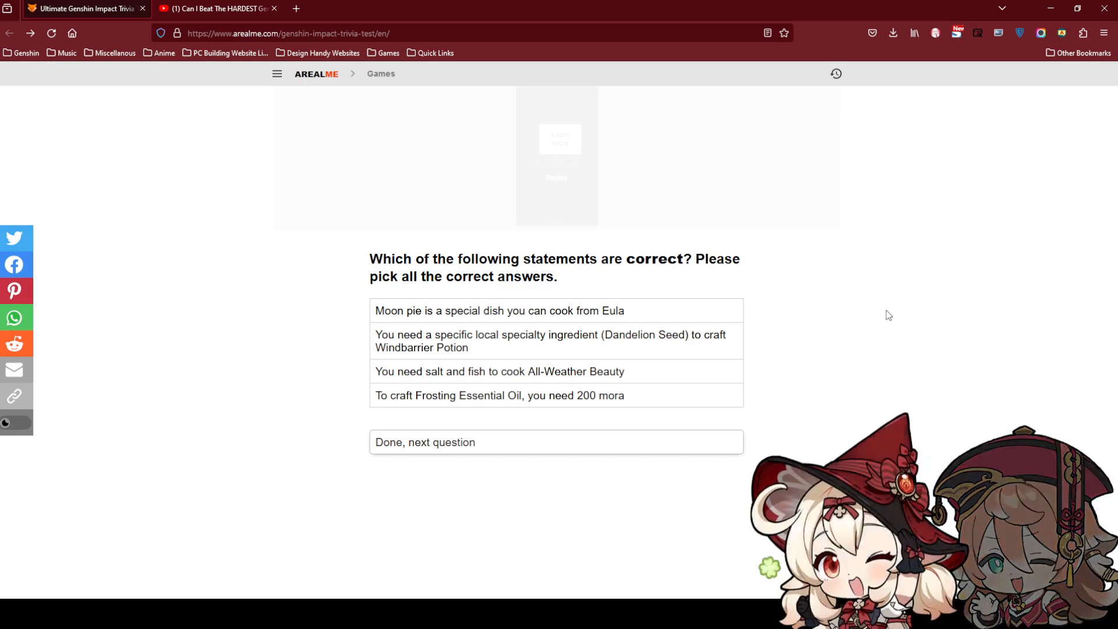
Select the Moon pie and Dandelion Seed statements as correct and submit the final question.
click(499, 310)
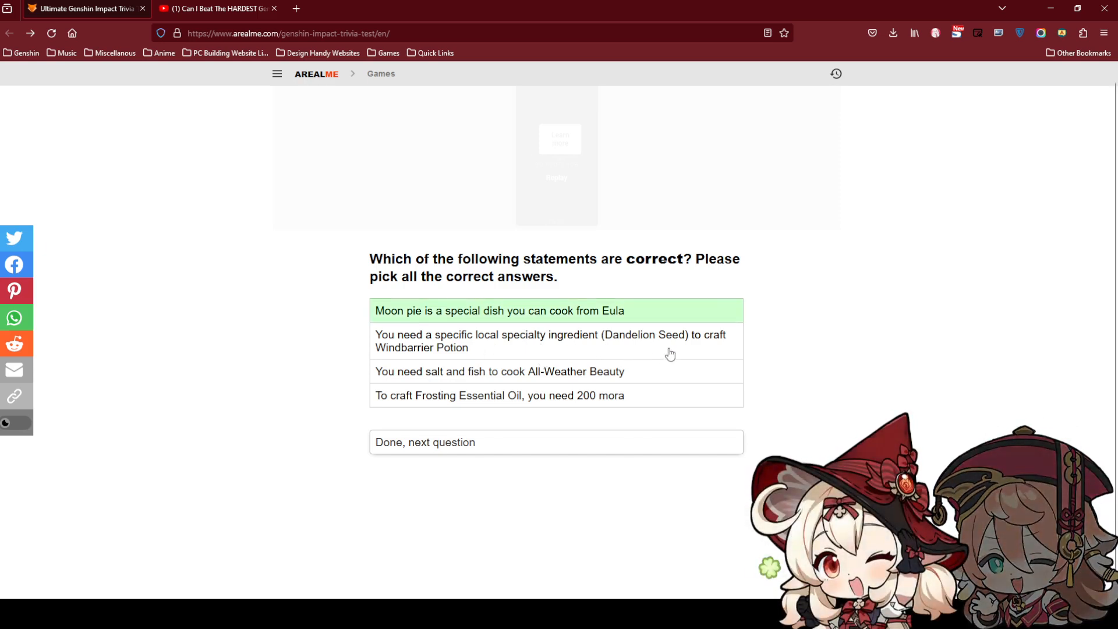
mouse_move(913, 353)
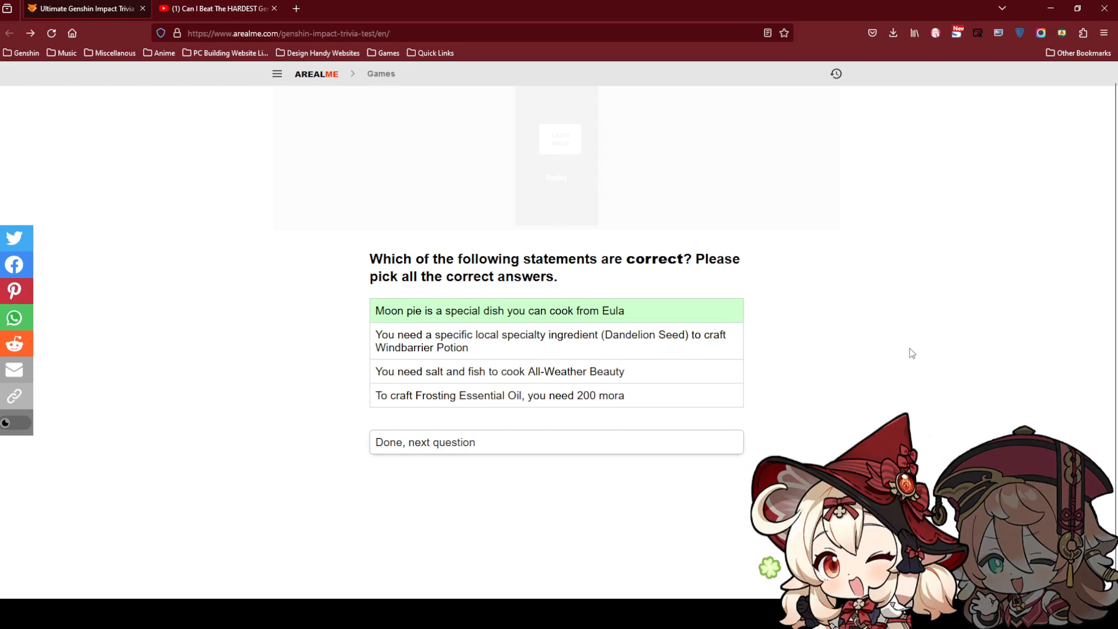
mouse_move(721, 351)
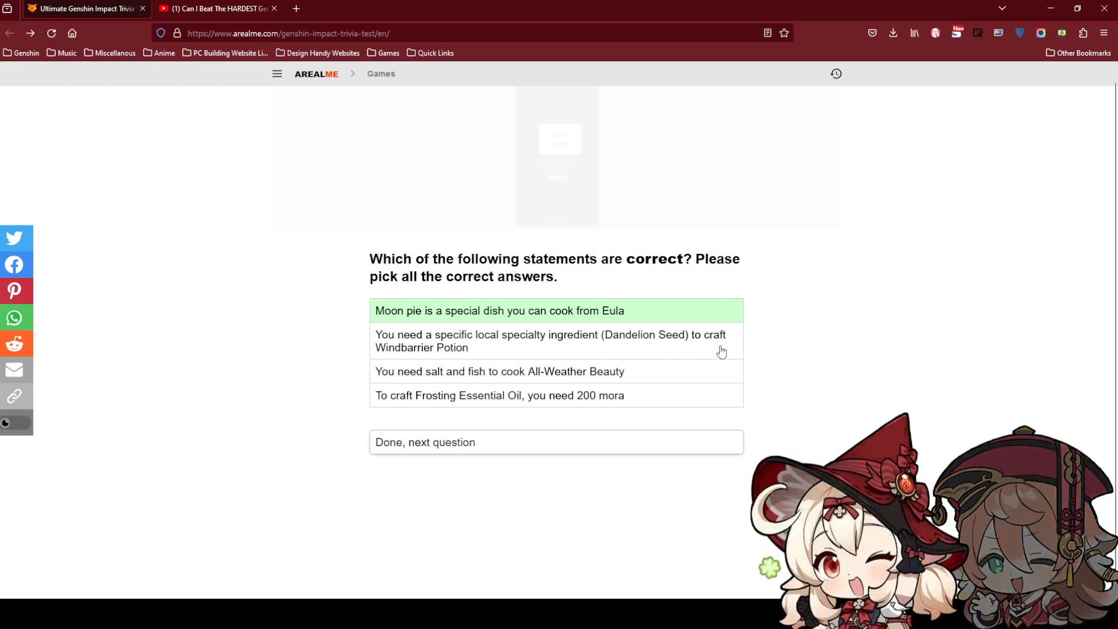
click(550, 341)
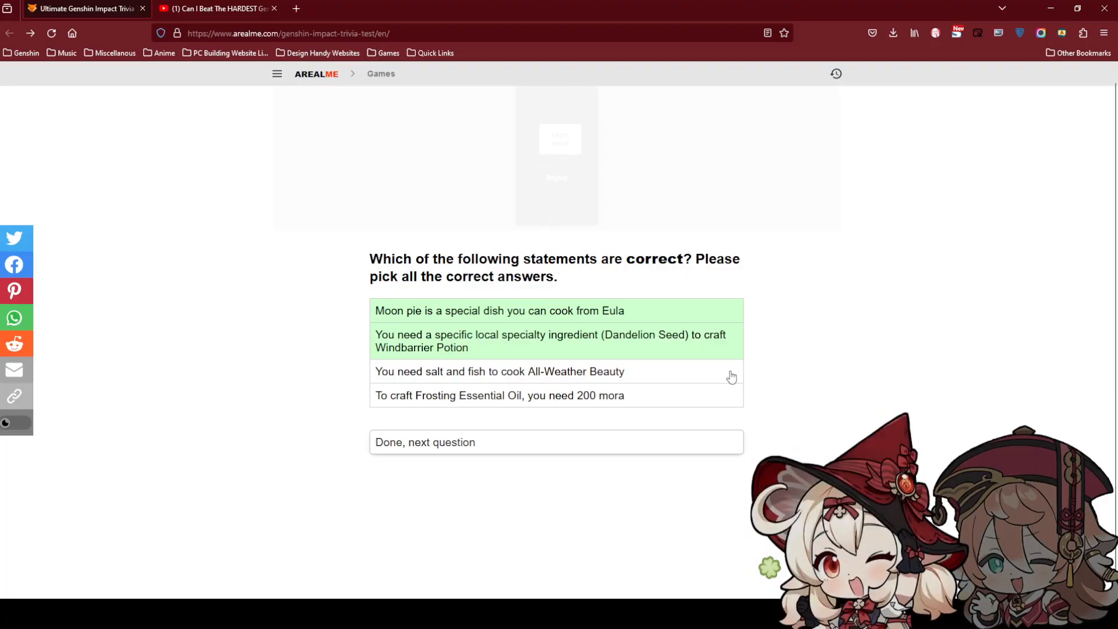
mouse_move(795, 376)
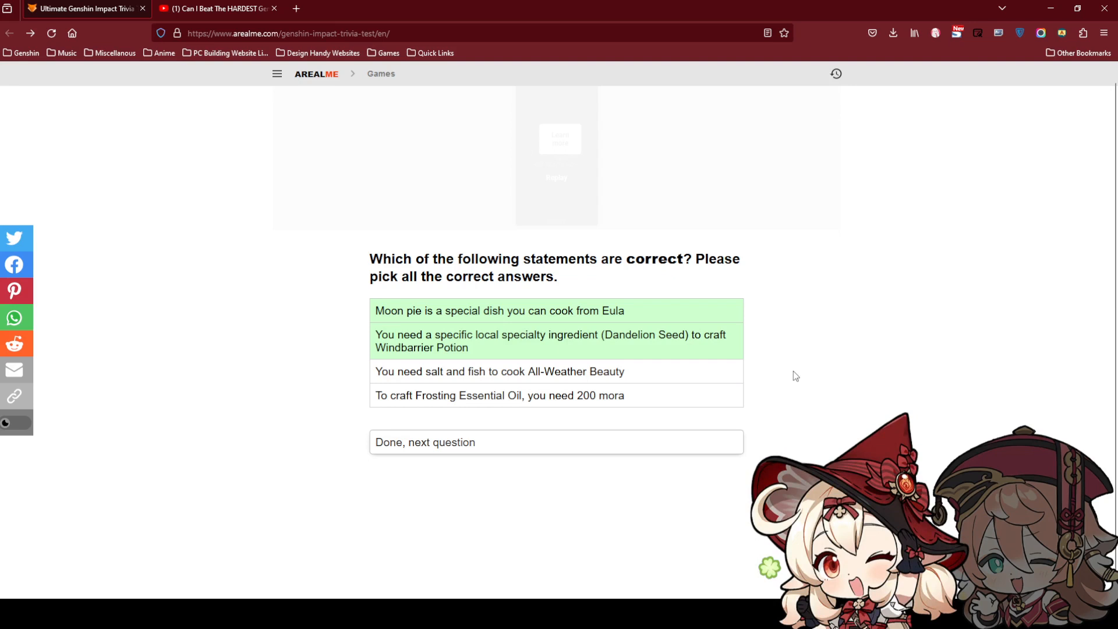
mouse_move(809, 375)
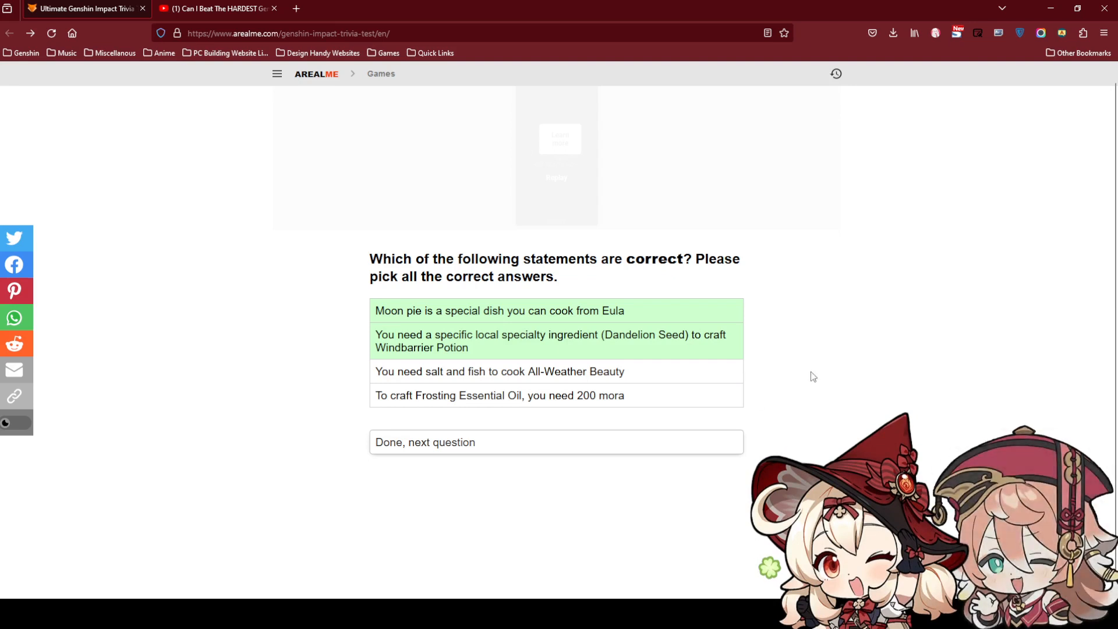
mouse_move(810, 388)
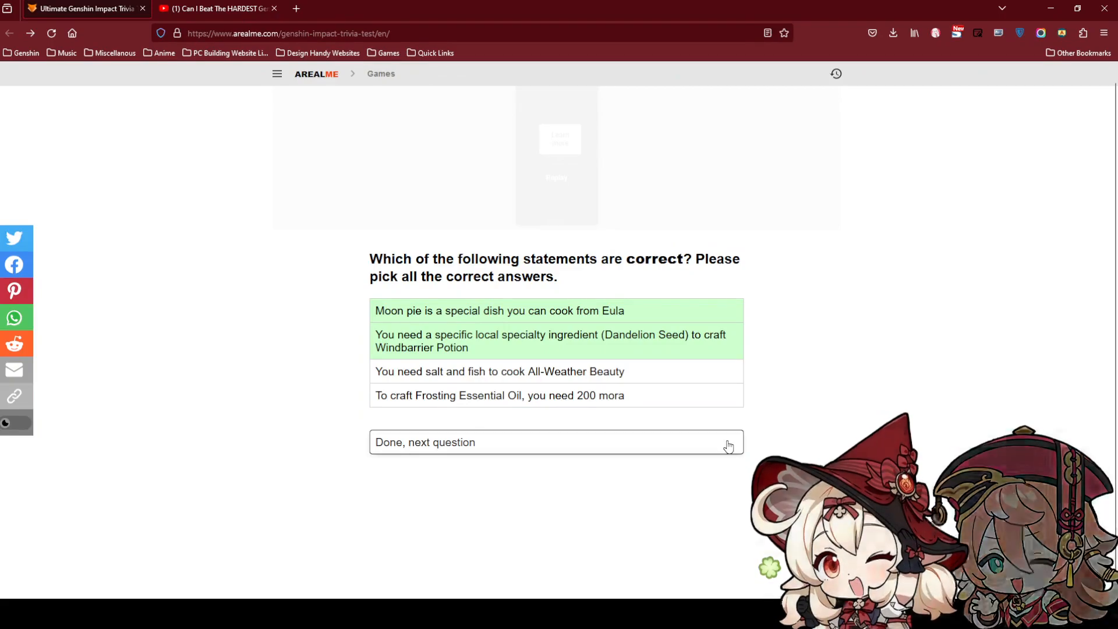
click(556, 442)
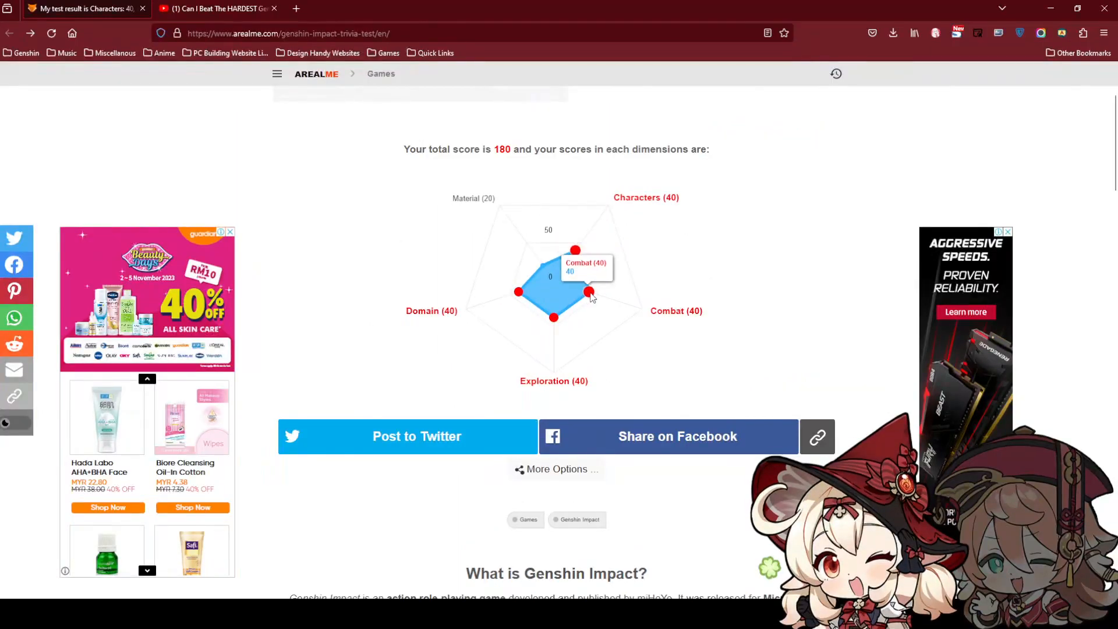
scroll(down, 3)
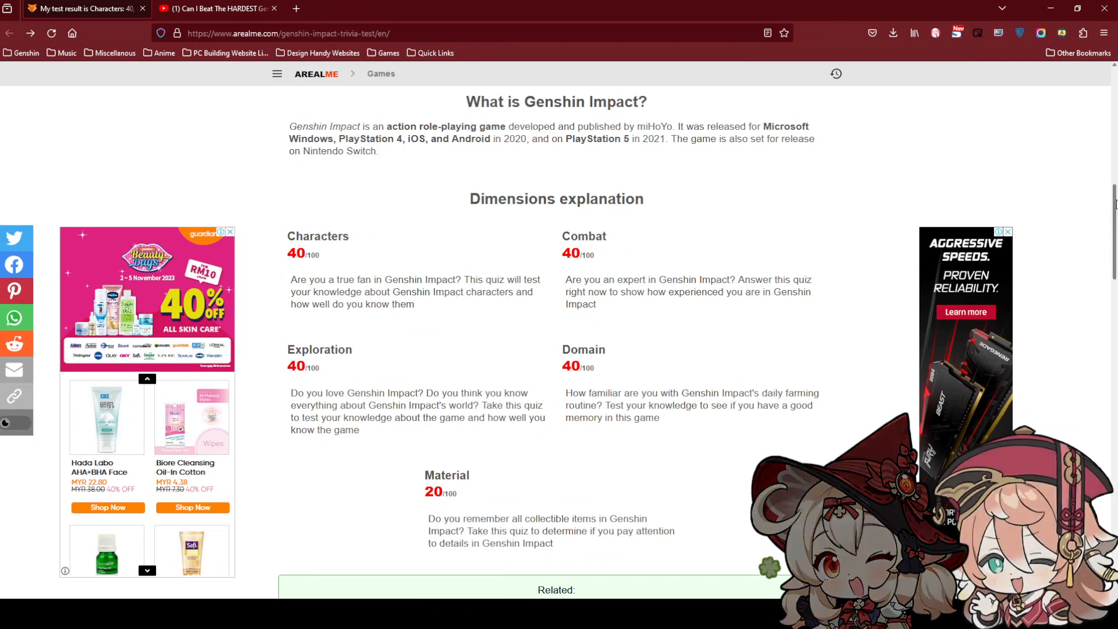
scroll(down, 3)
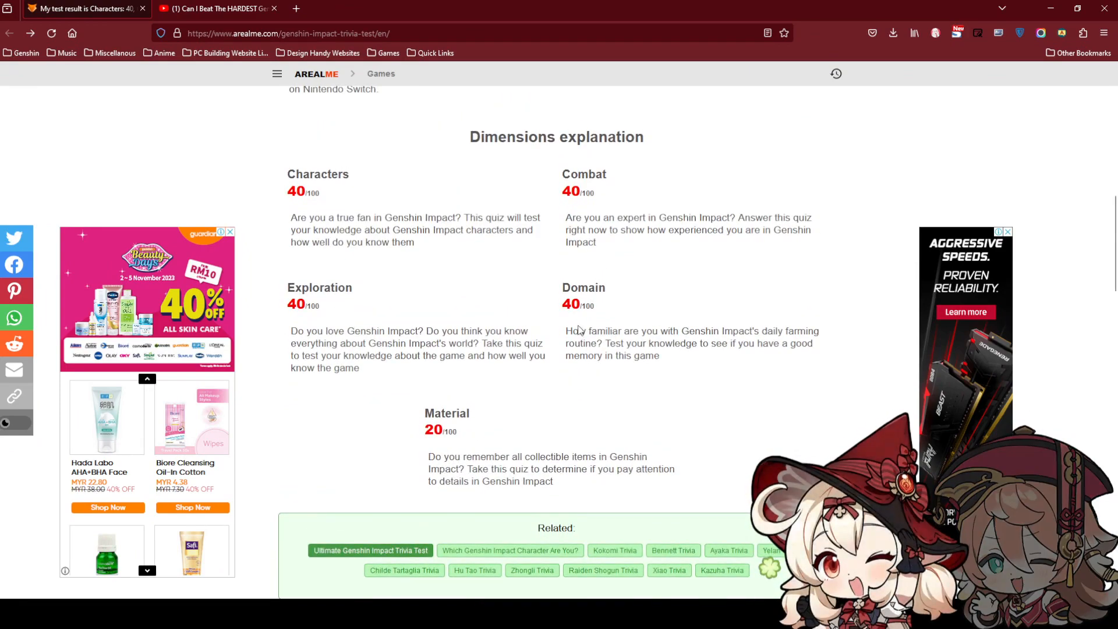